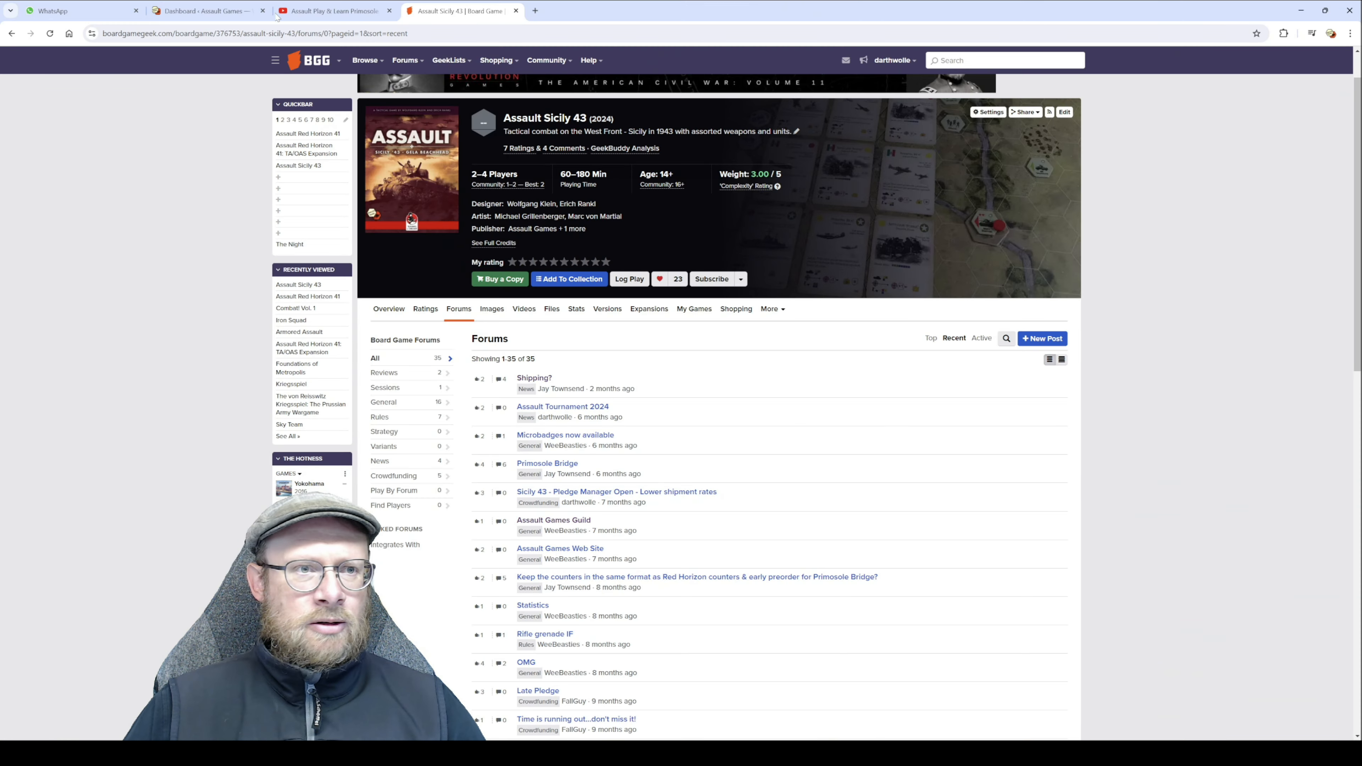
Navigate from the Assault Games homepage via Our Games > Downloads to the English Rulebook v2.0
click(204, 10)
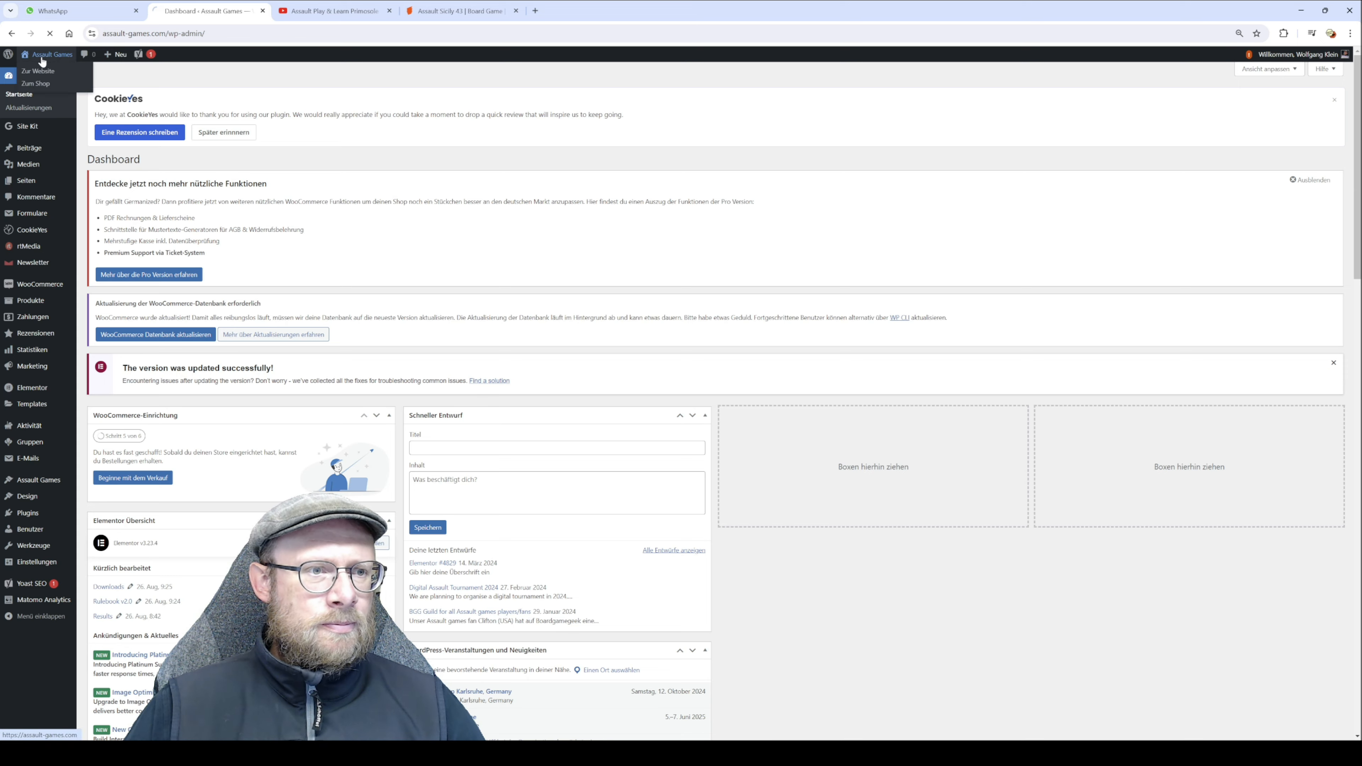
click(38, 71)
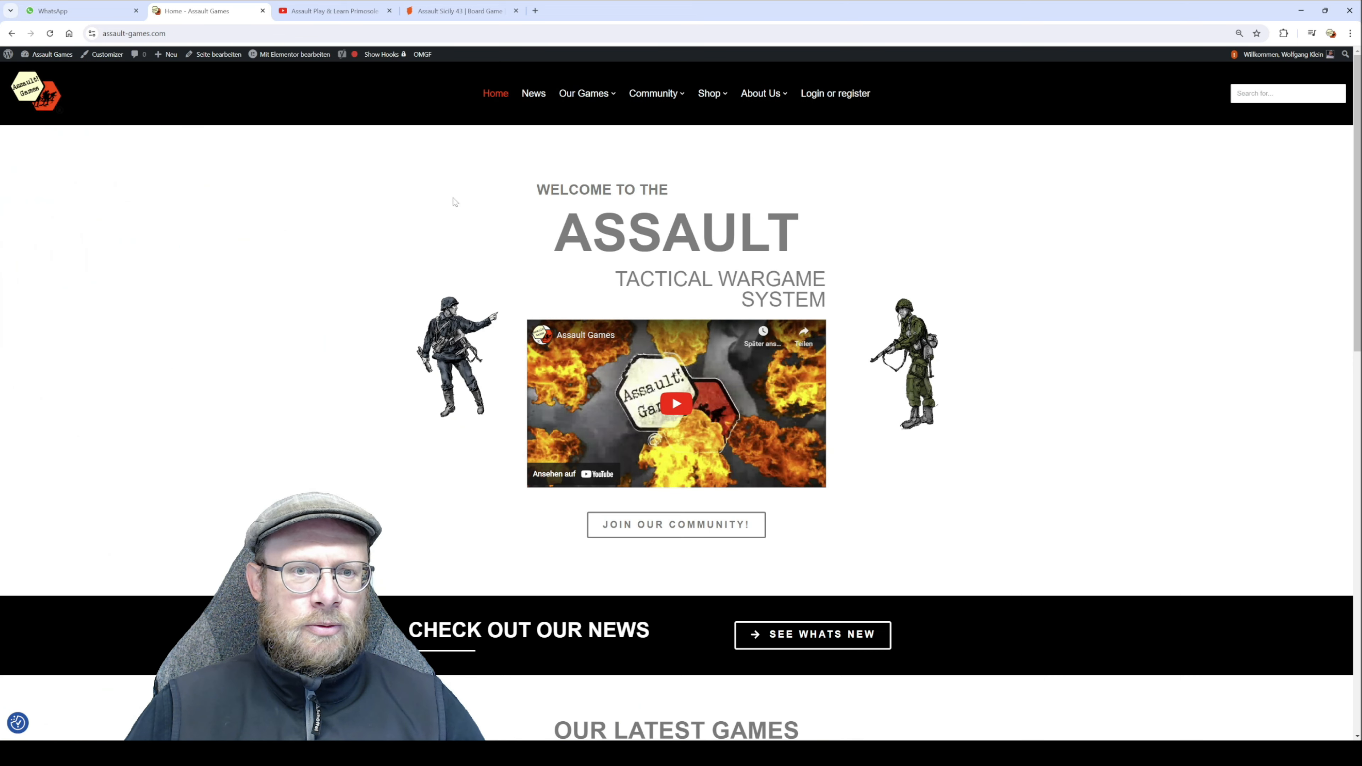
click(584, 93)
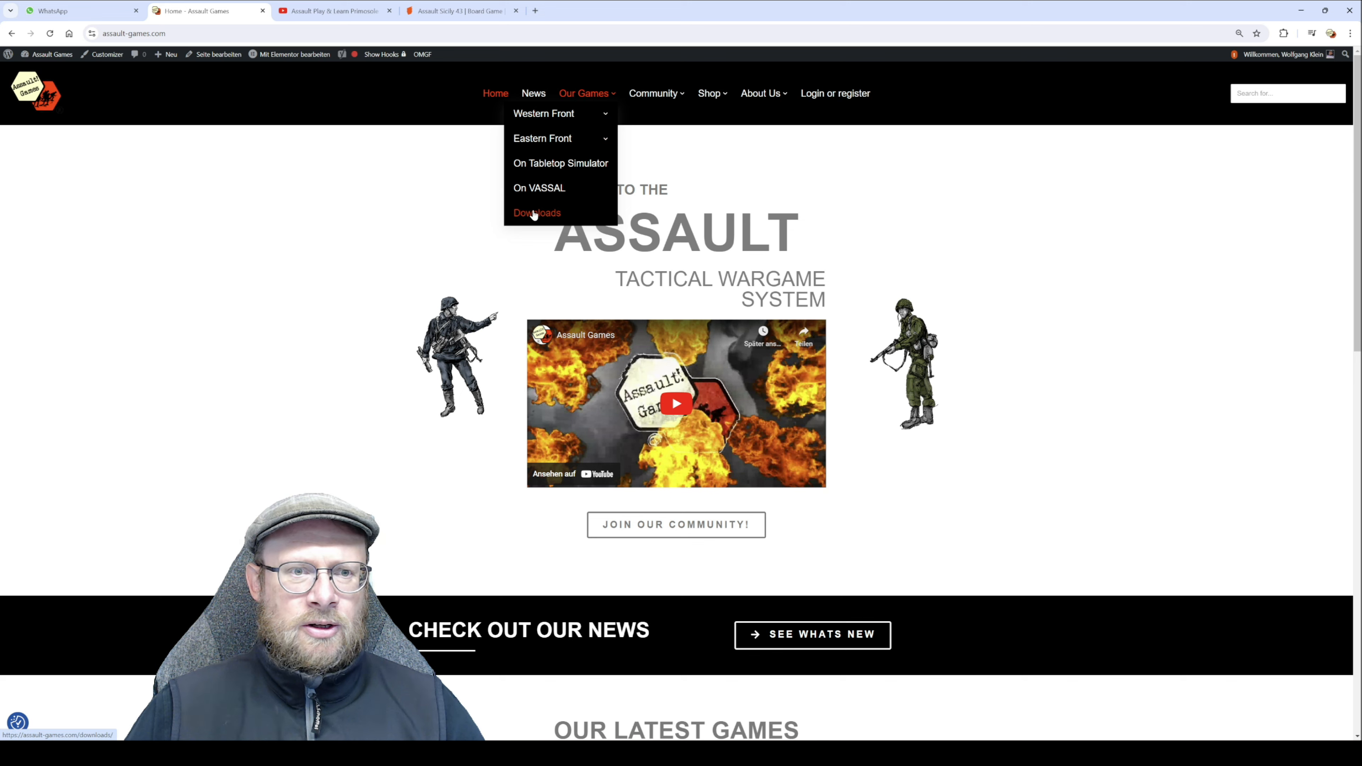
click(536, 213)
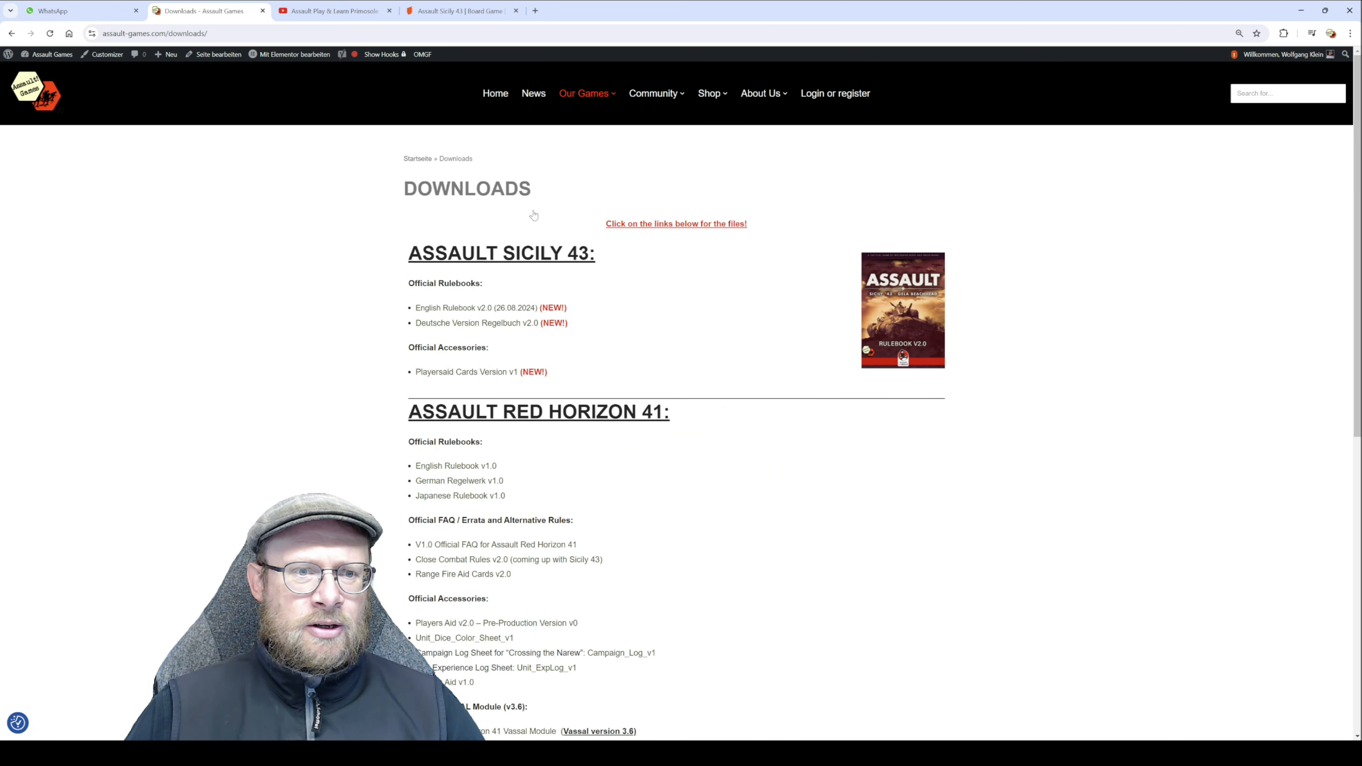
mouse_move(458, 309)
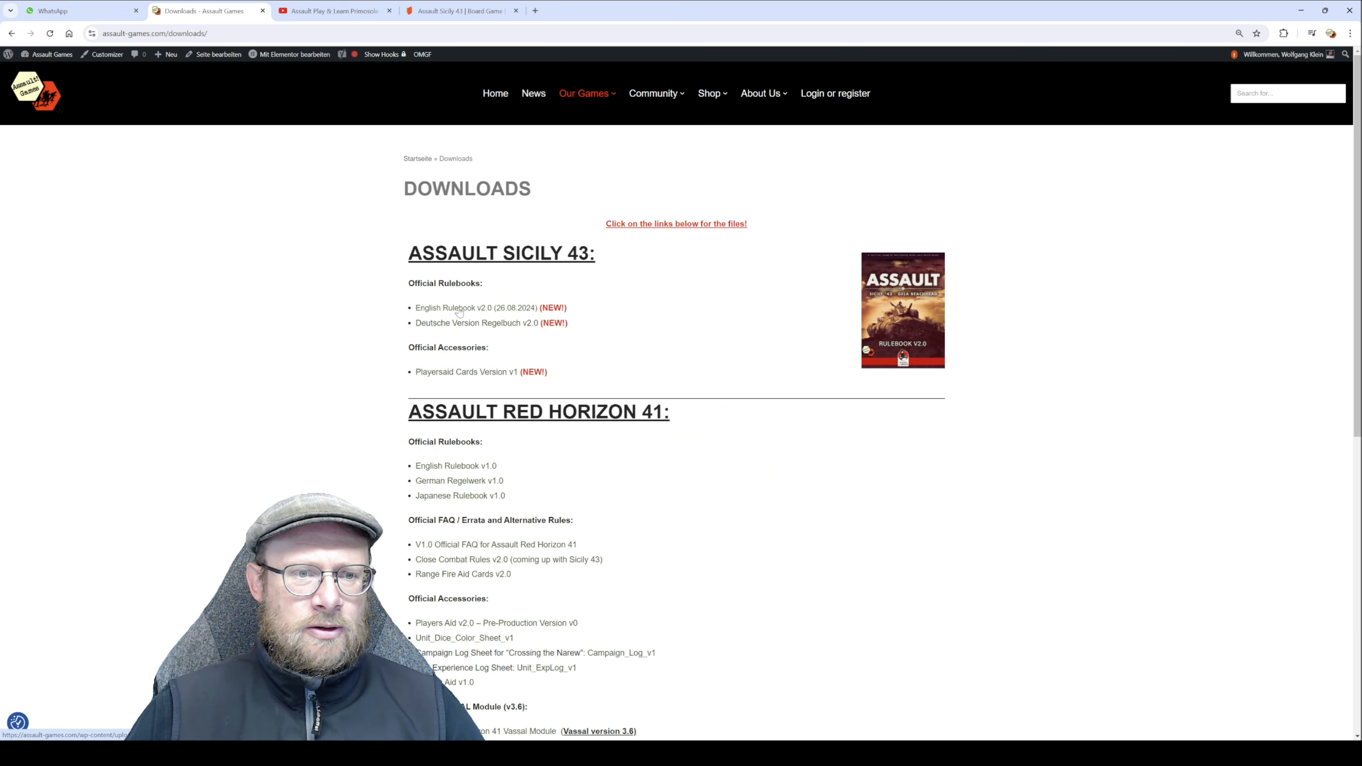
click(454, 308)
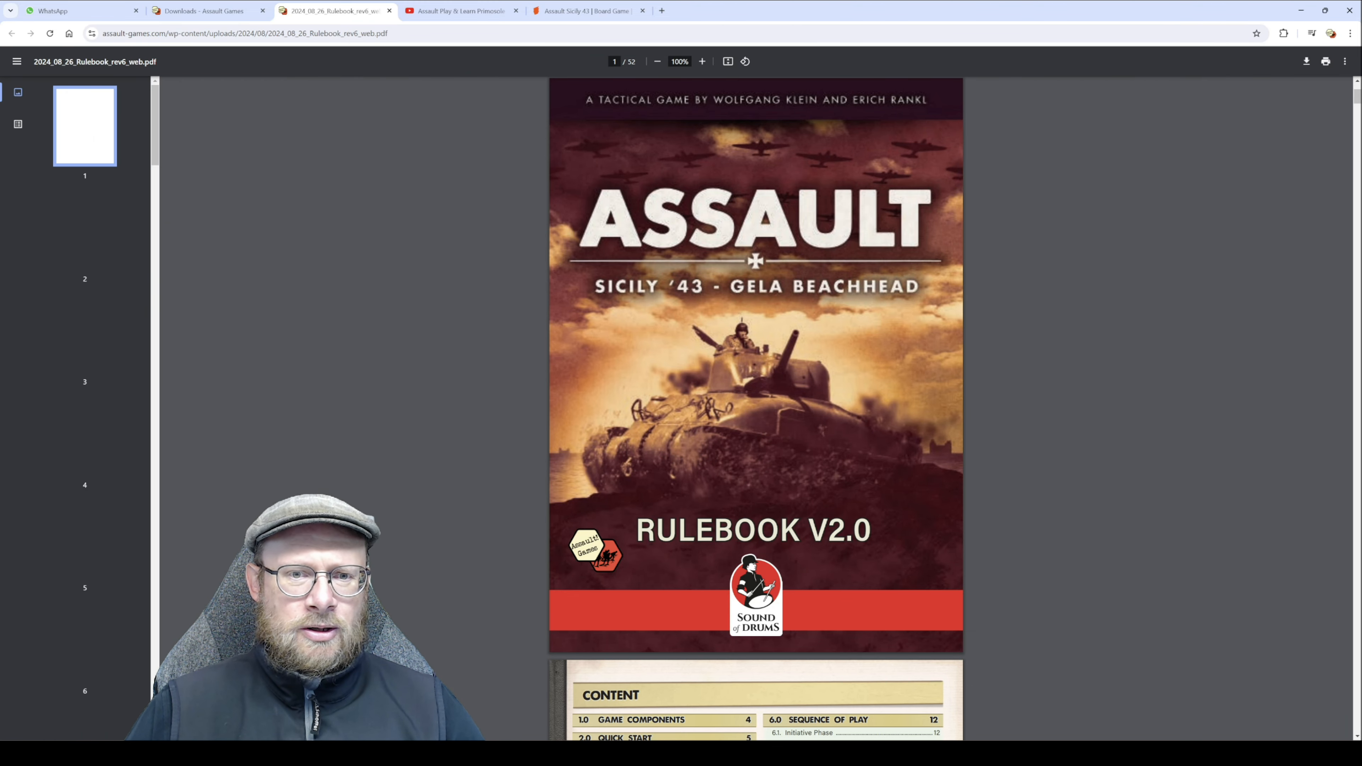
Browse the PDF in Chrome, then reopen Rulebook v2.0 from the Sicily 43 page in a second tab
scroll(down, 3)
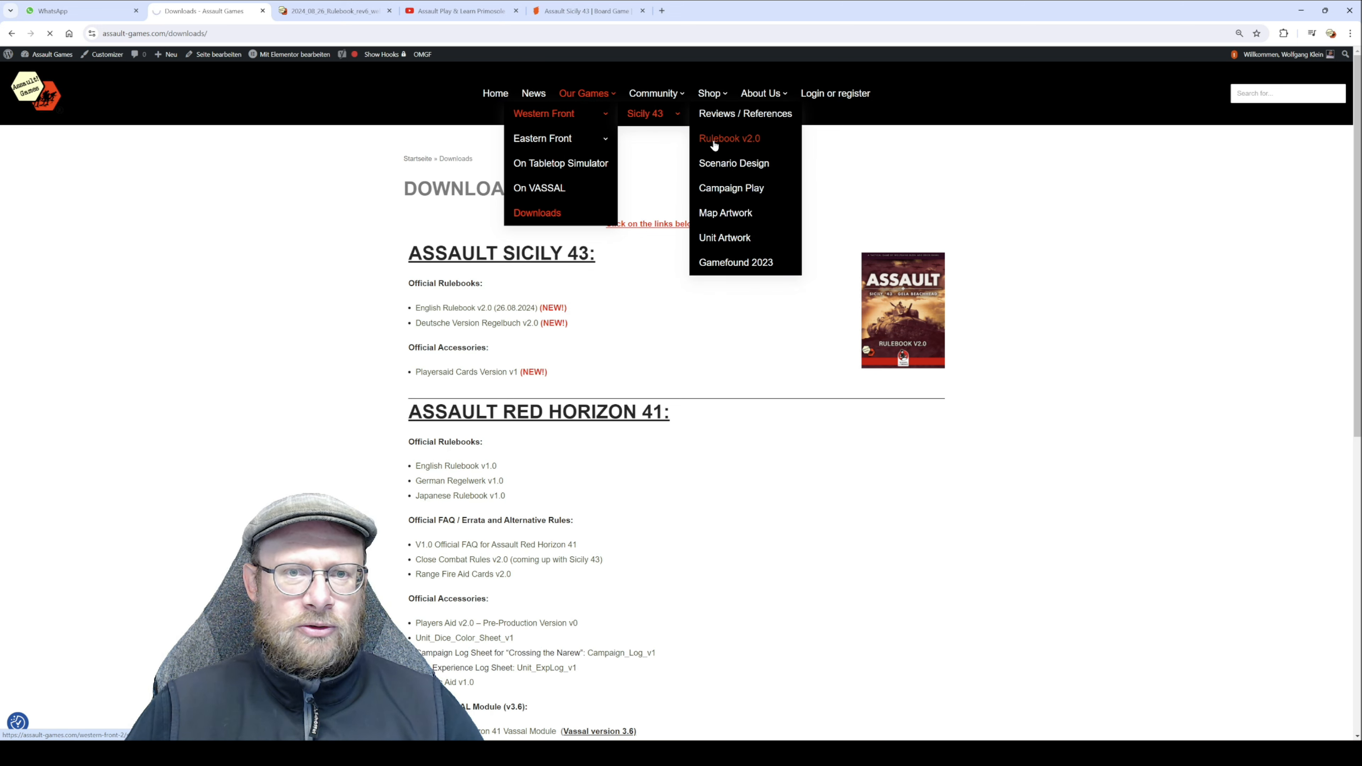
click(728, 138)
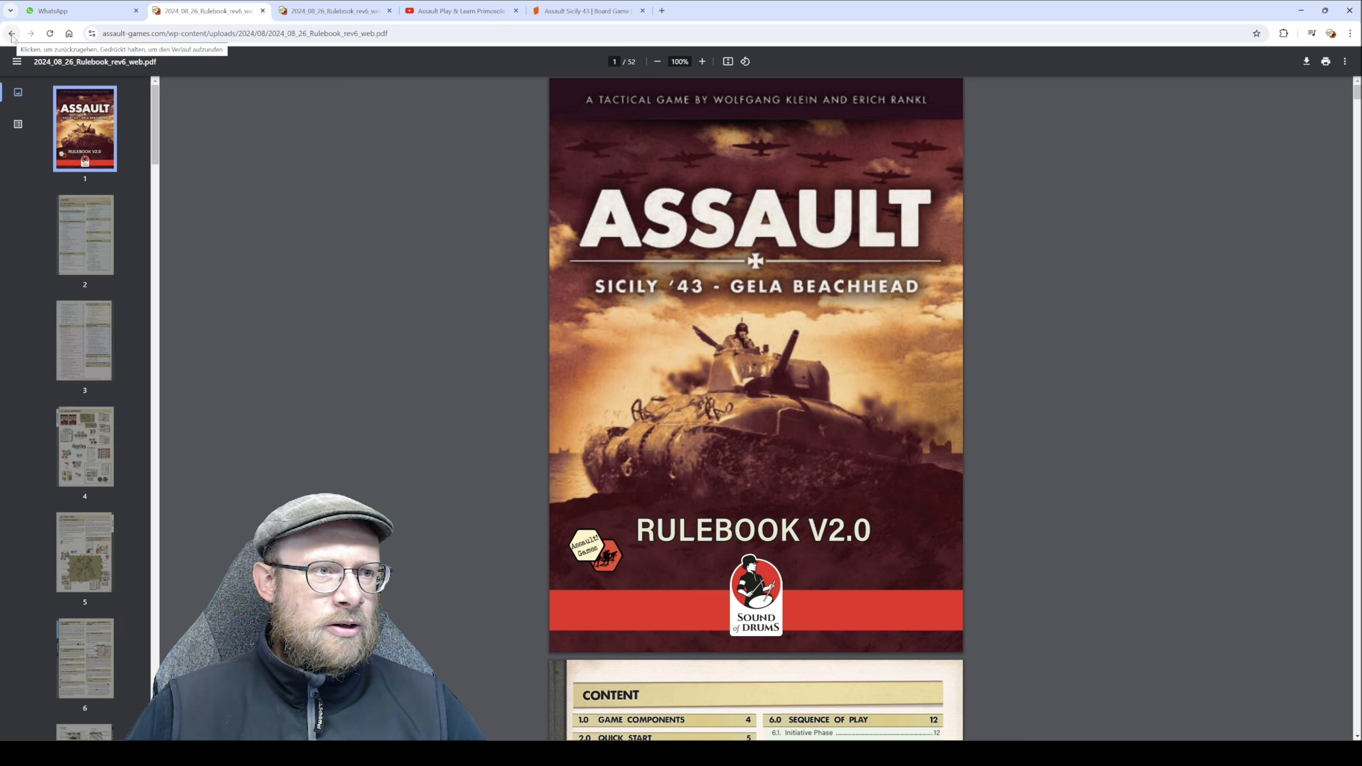
click(589, 11)
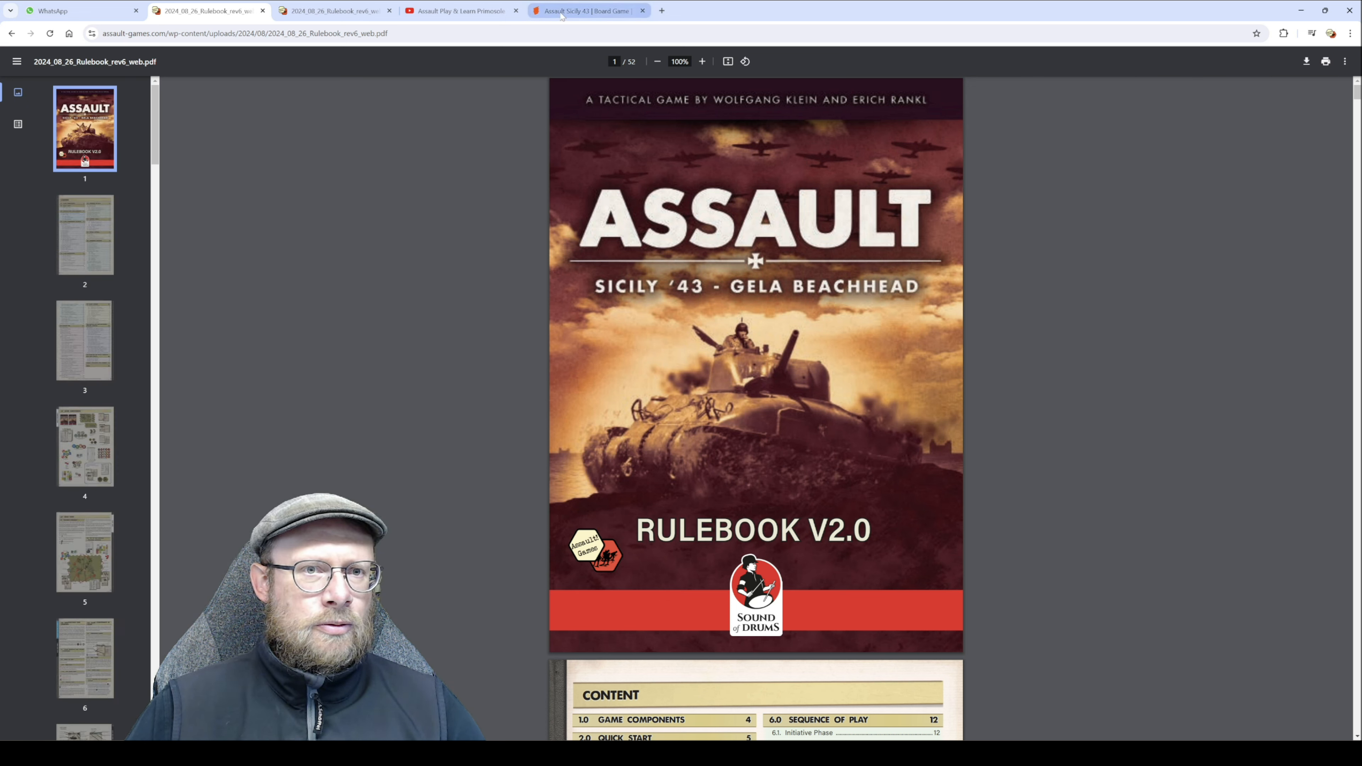
On BoardGameGeek's Assault Sicily 43 page, show Files and open the Assault_Rulebook_v20 upload
click(588, 11)
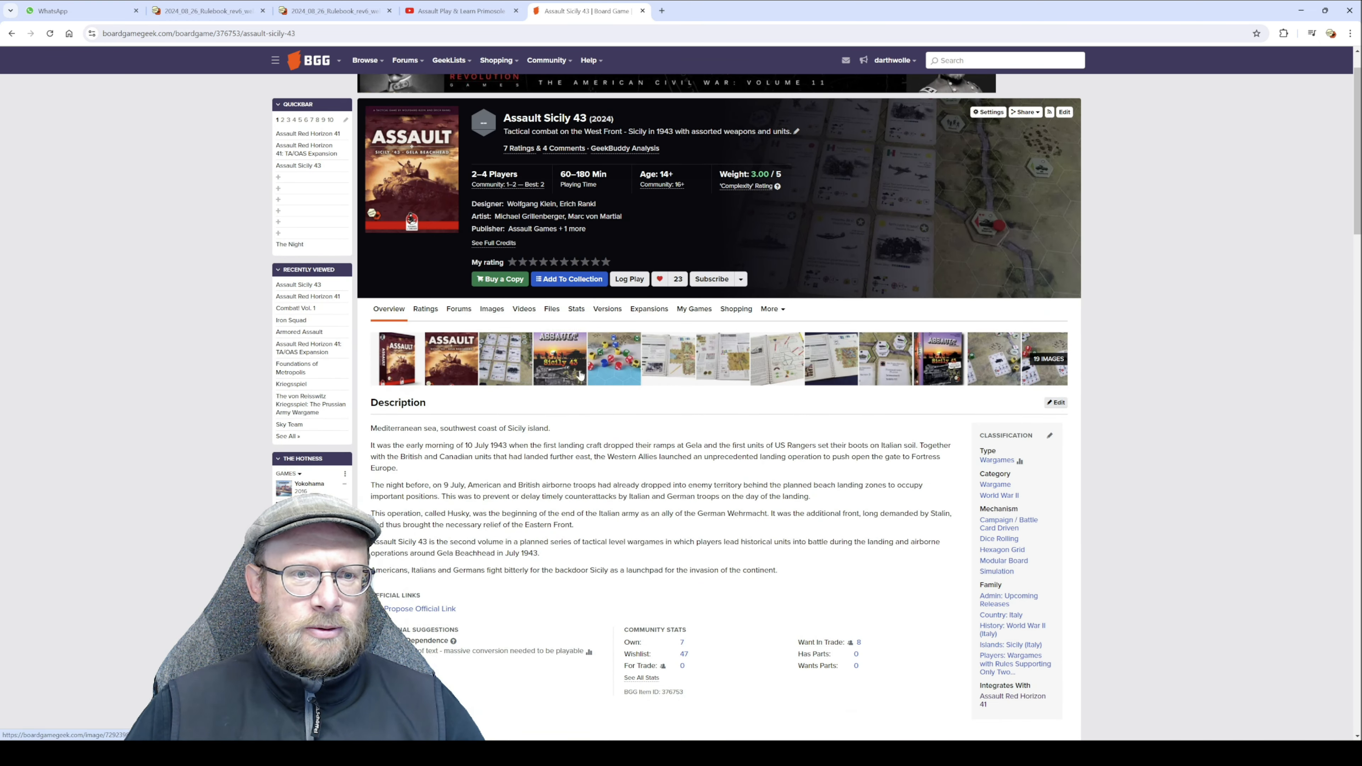
click(551, 308)
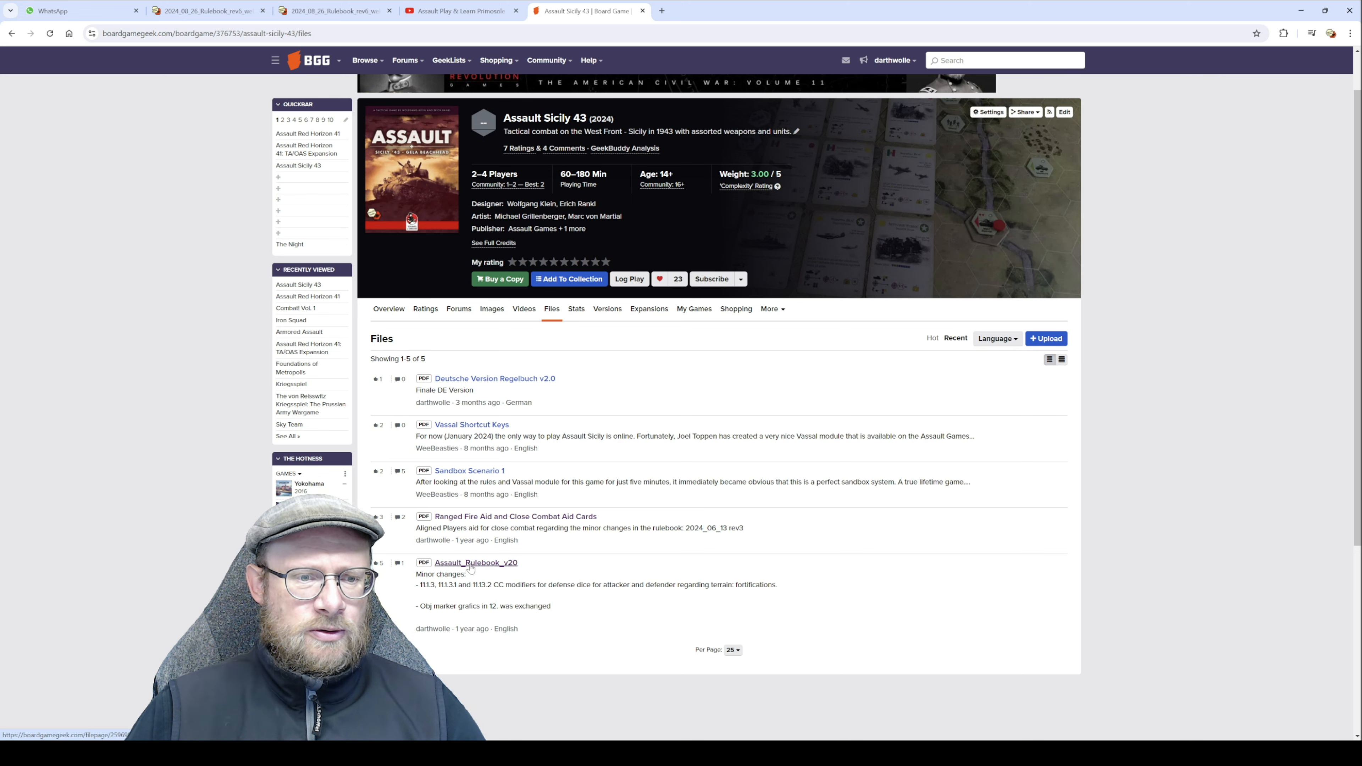
click(475, 562)
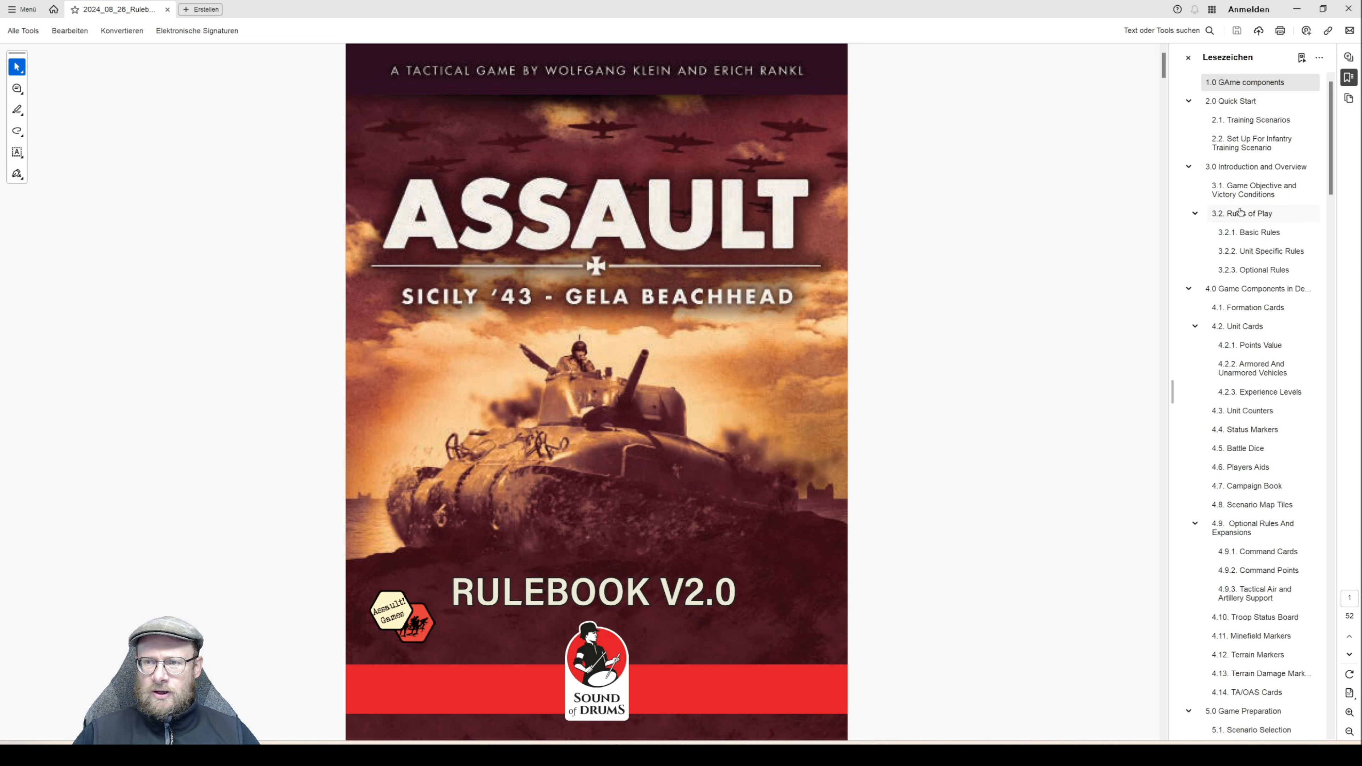
Jump to 1.0 Game components, then the final credits page, and back to the contents spread
click(1254, 81)
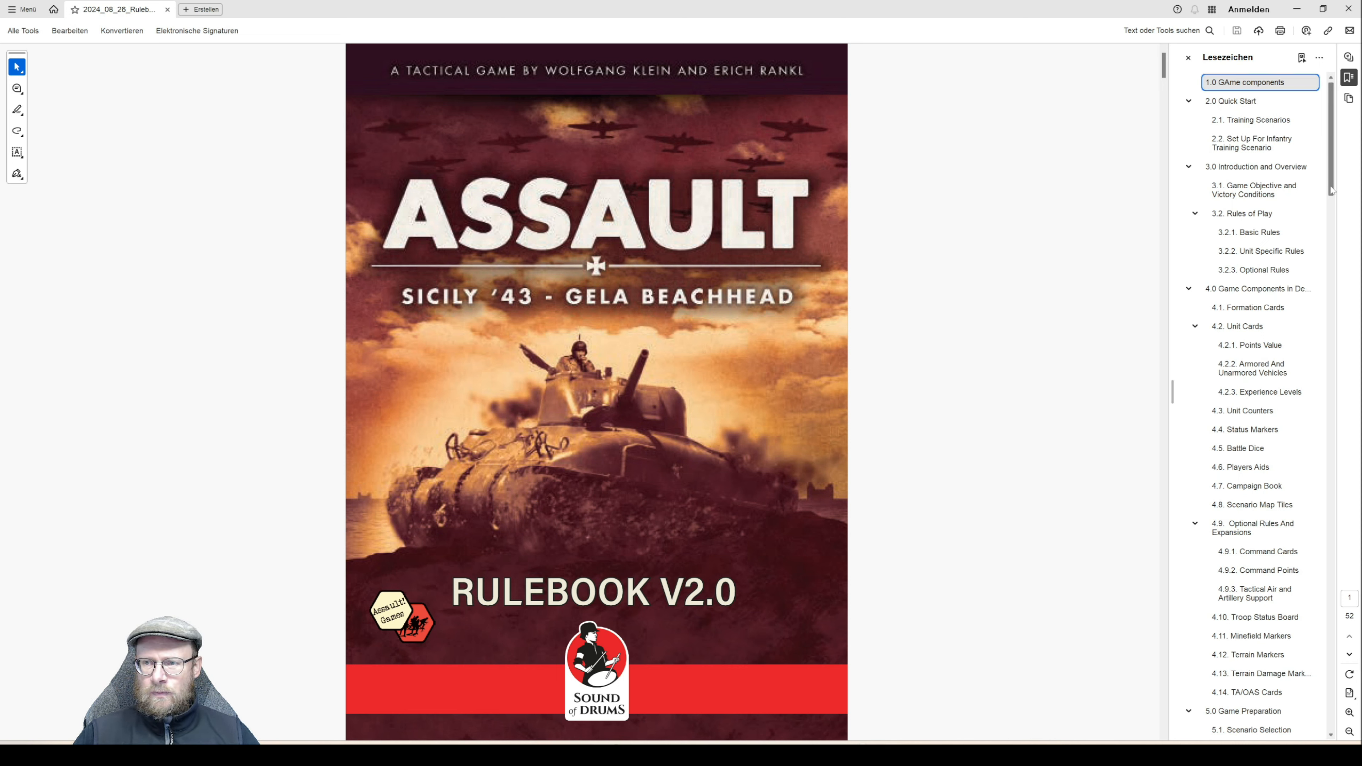
scroll(down, 3)
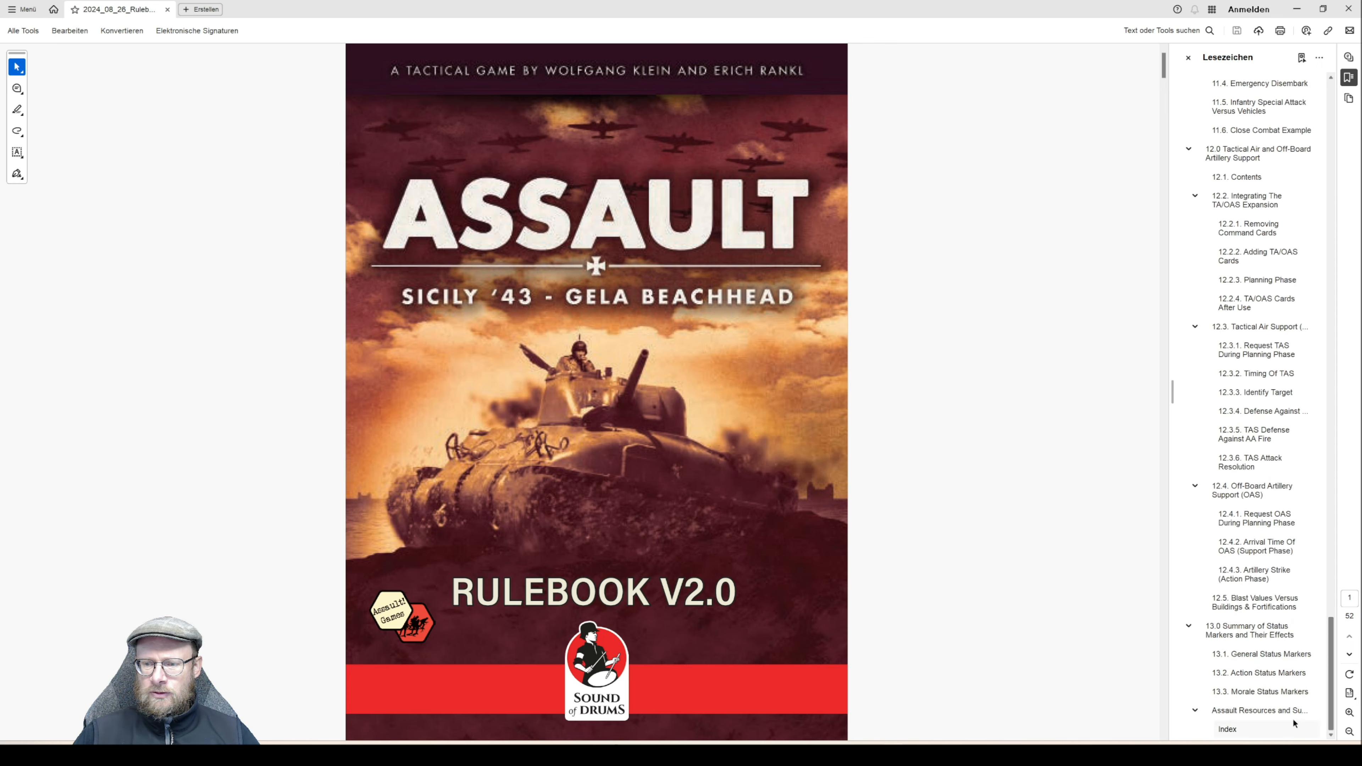
click(1227, 728)
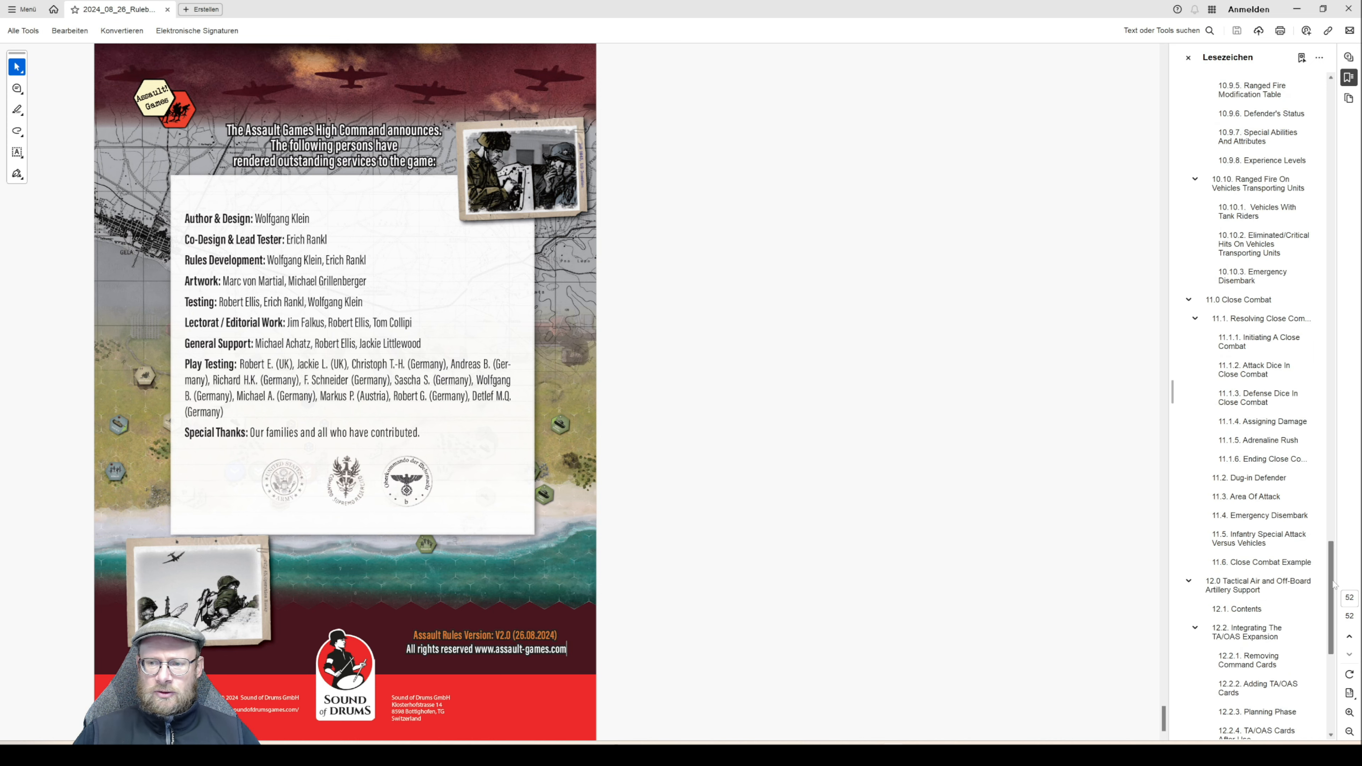
click(1245, 82)
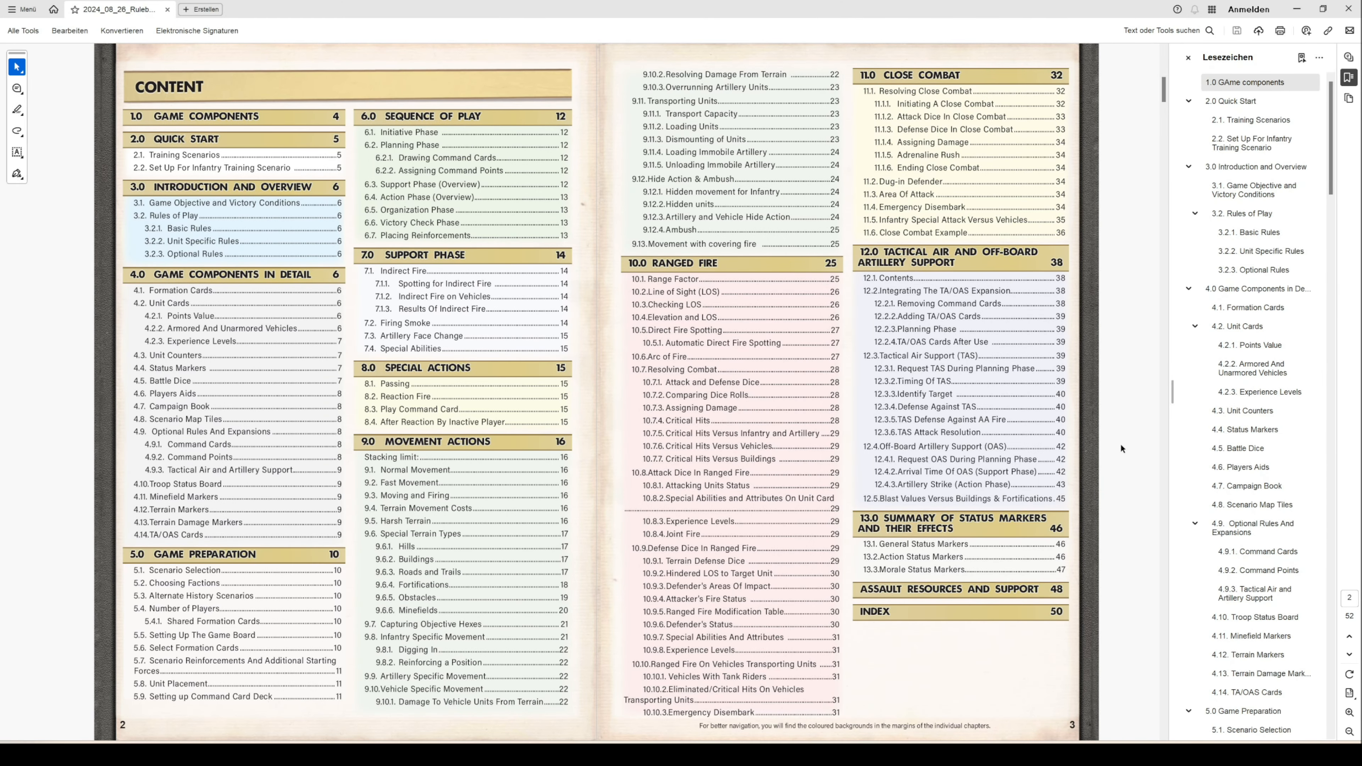
mouse_move(1121, 449)
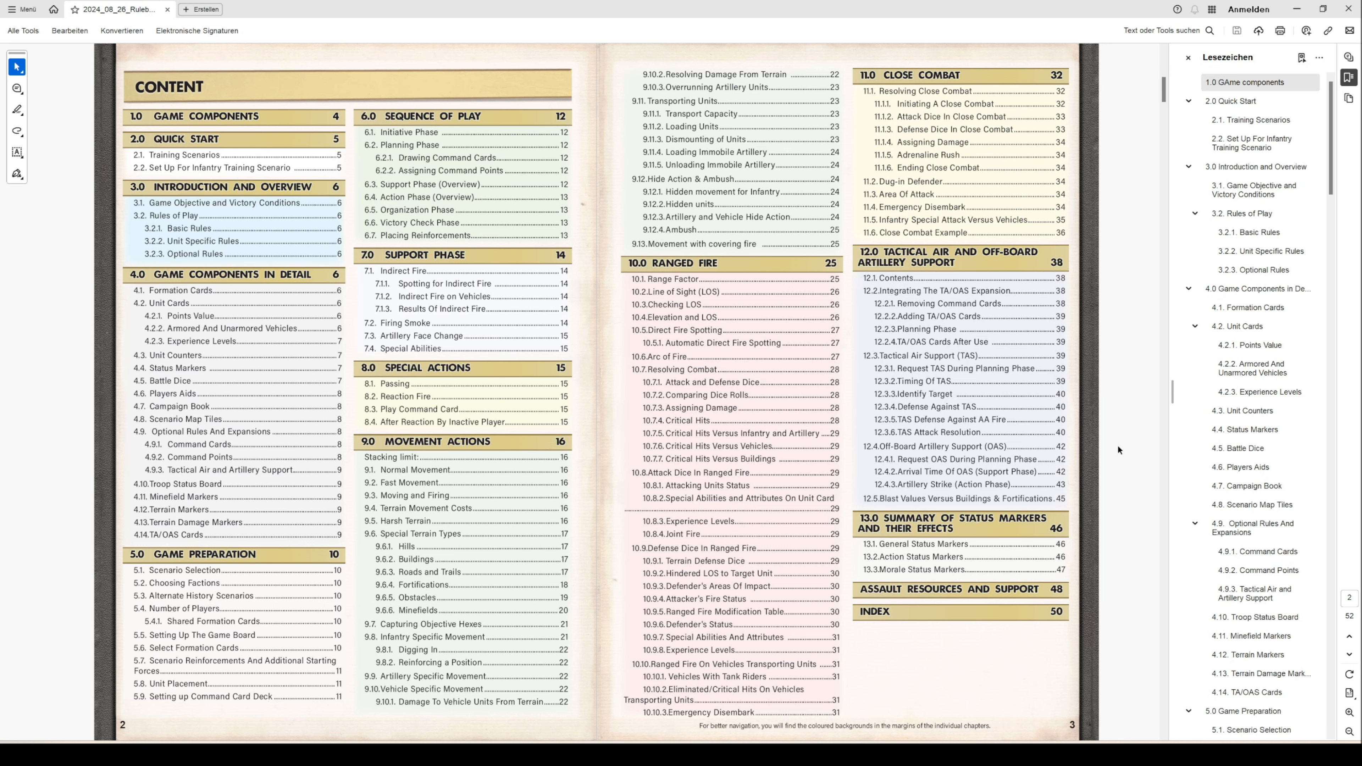
mouse_move(1117, 450)
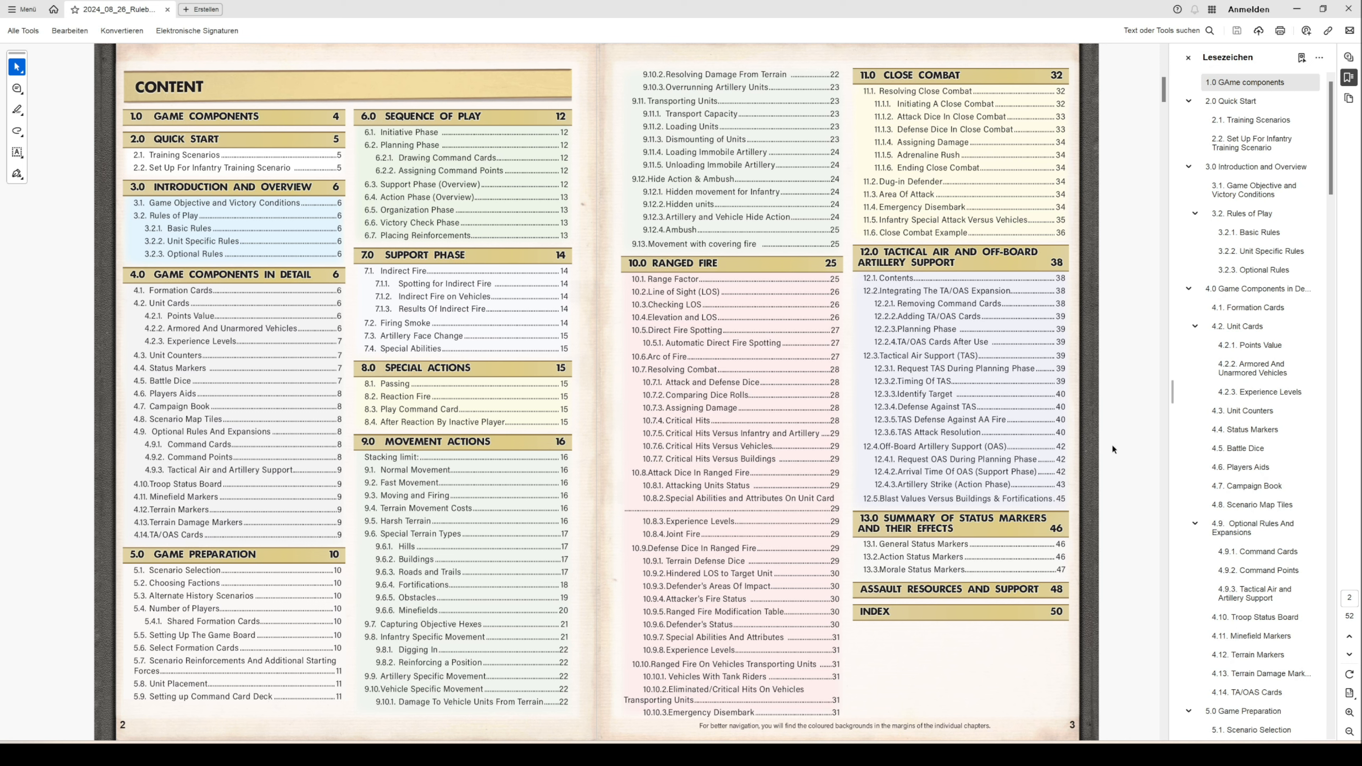
mouse_move(1114, 451)
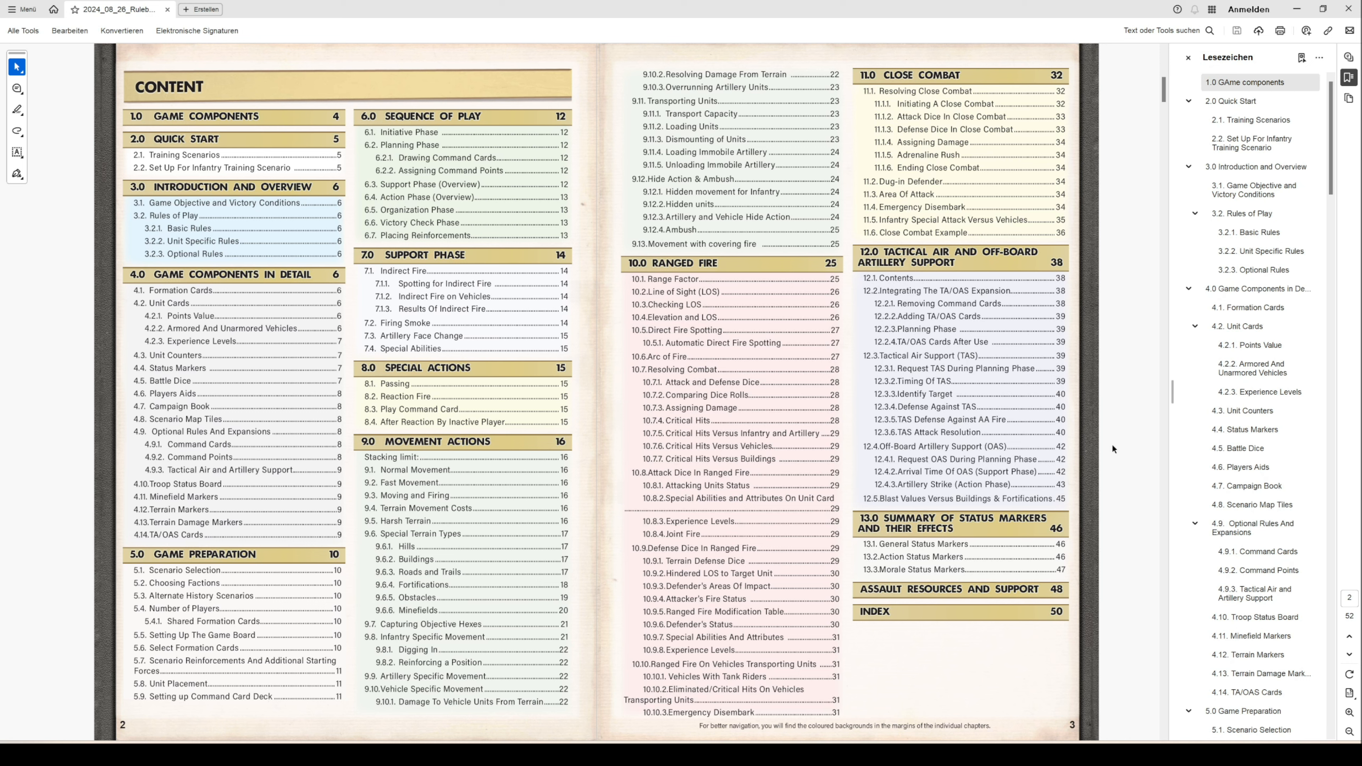
mouse_move(1115, 449)
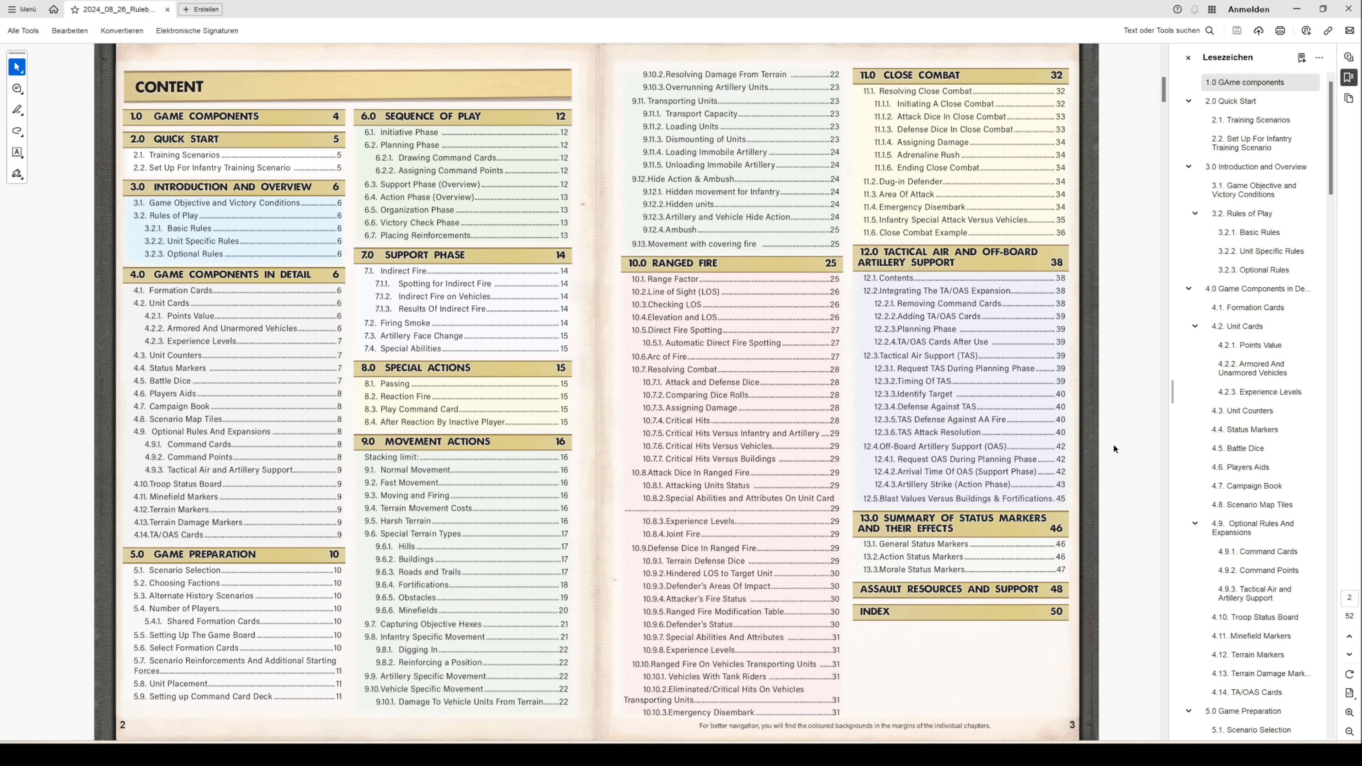
mouse_move(1117, 456)
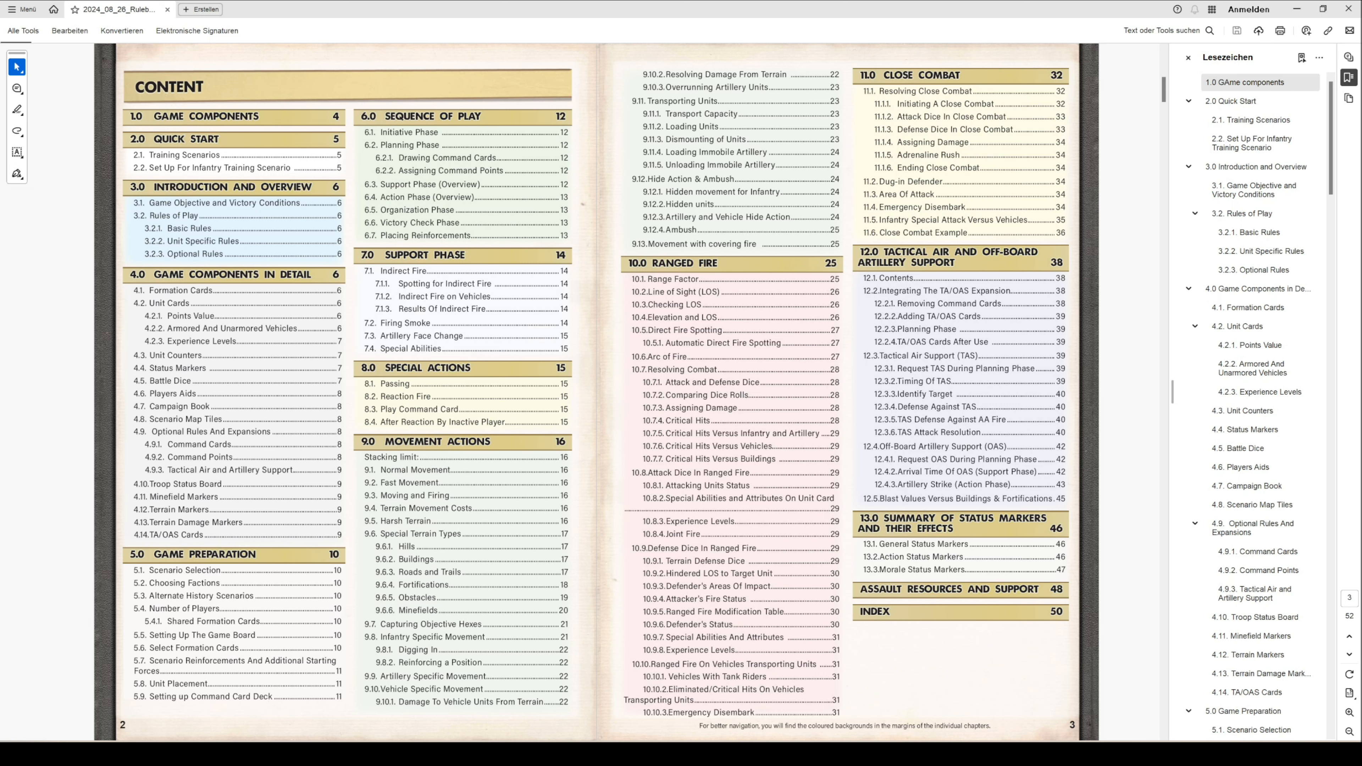
mouse_move(1132, 361)
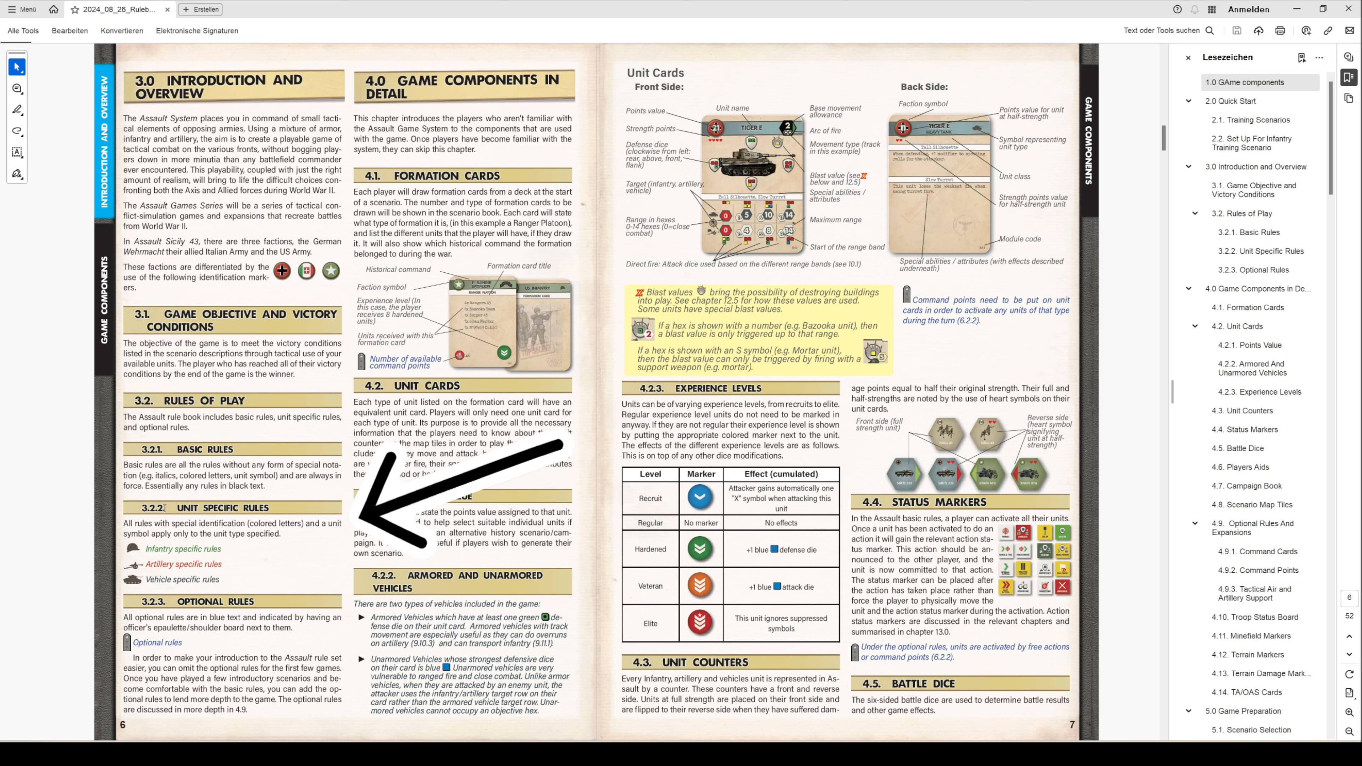
On pages 6–7, highlight the unit-specific and Optional rules captions in the rules of play section
double_click(221, 507)
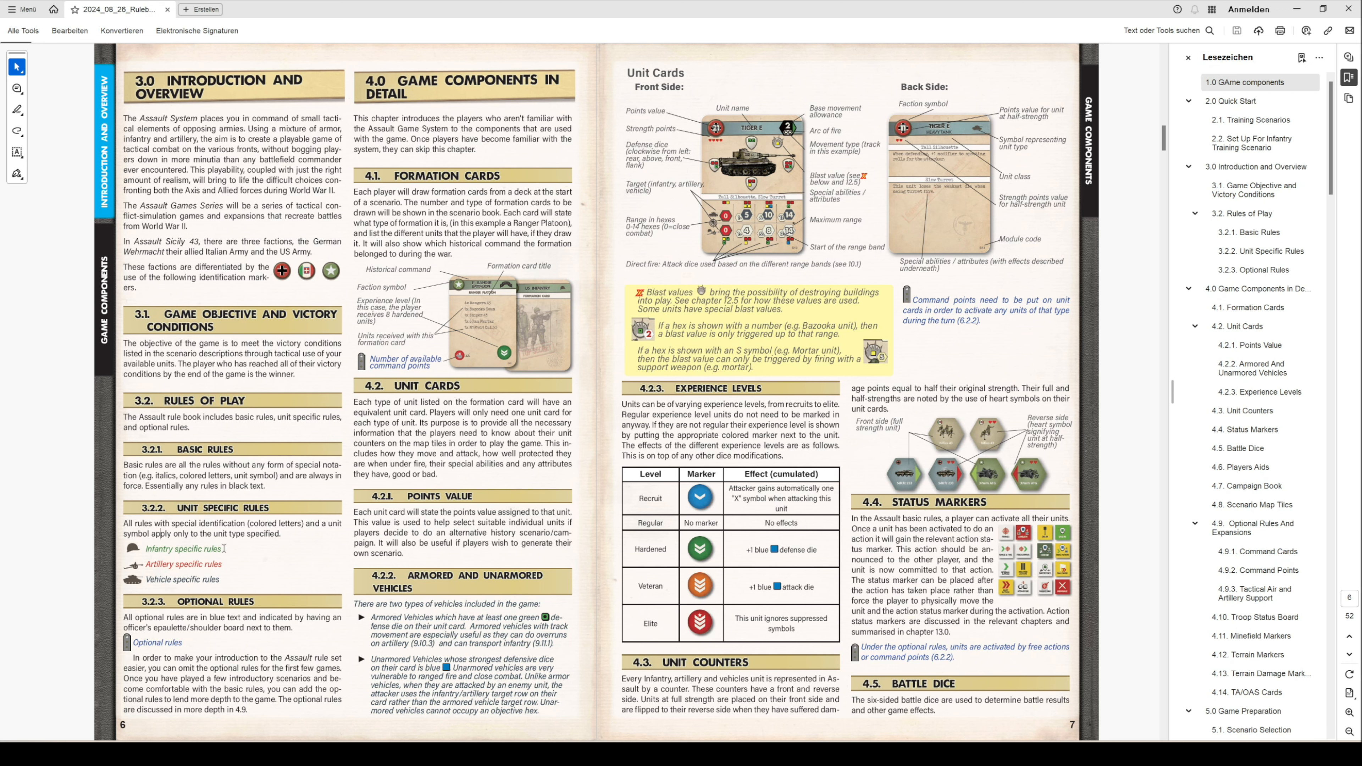
mouse_move(225, 564)
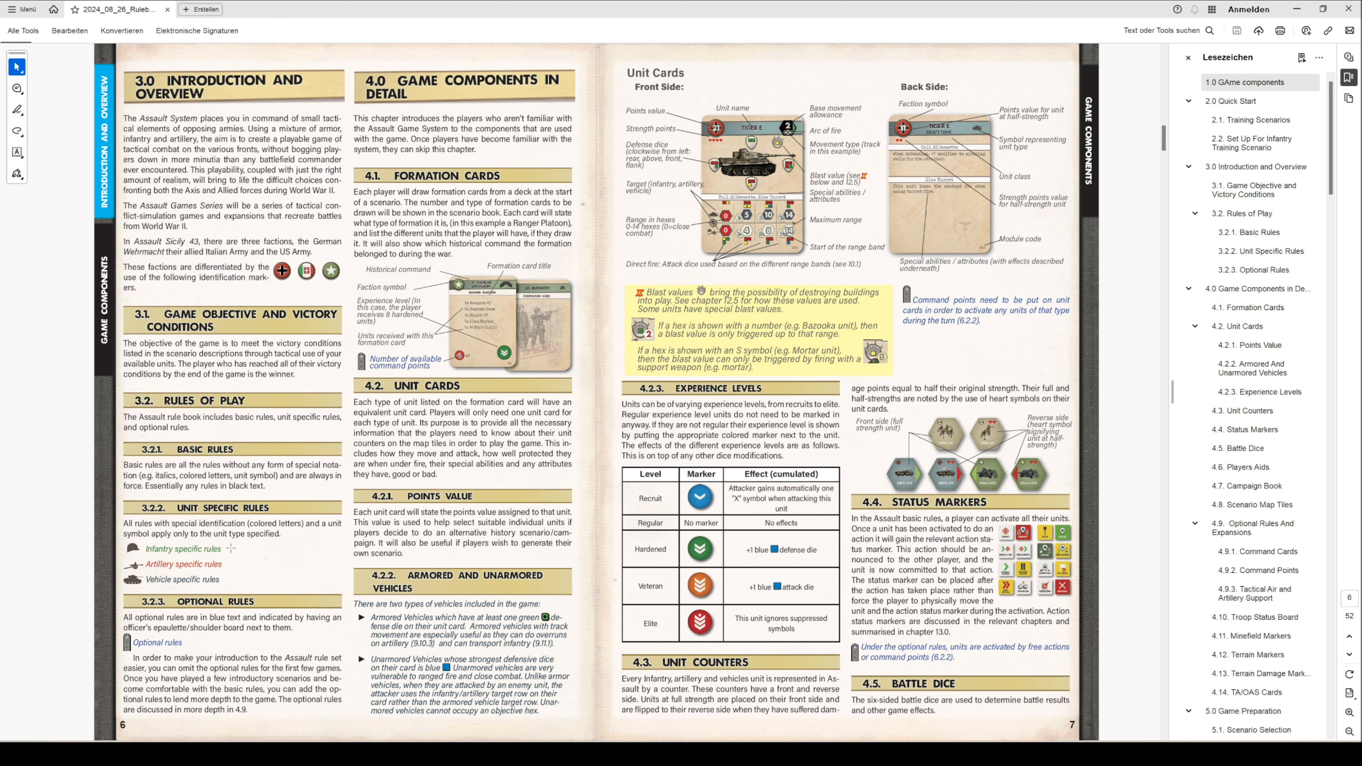
mouse_move(228, 552)
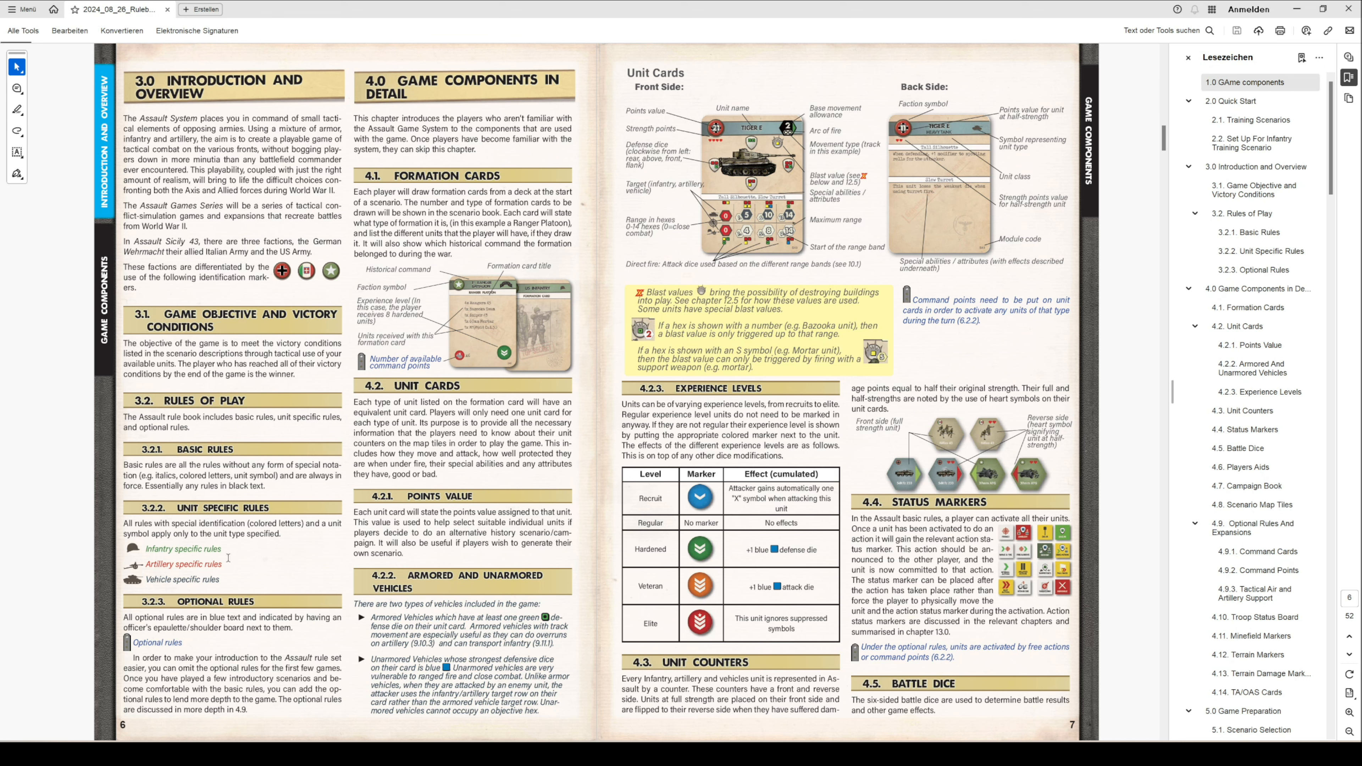
double_click(182, 563)
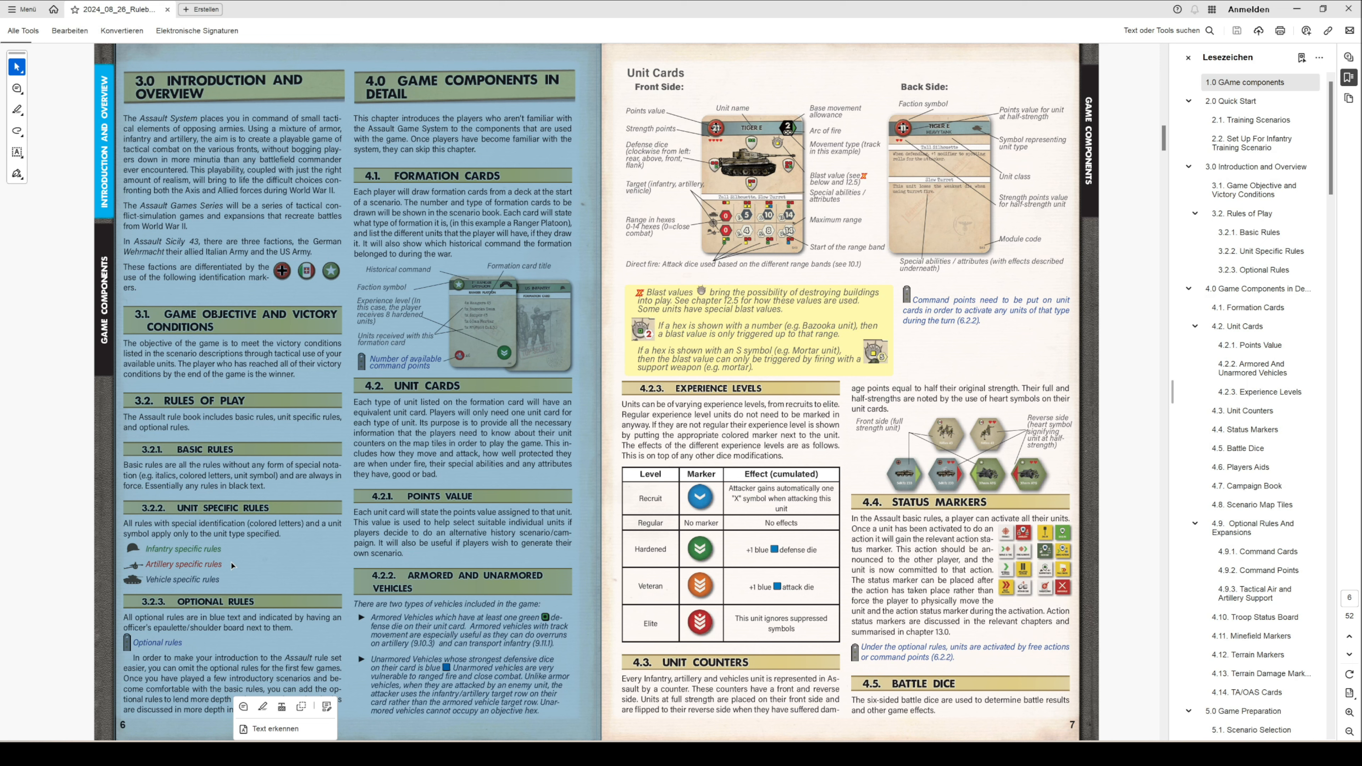
double_click(181, 579)
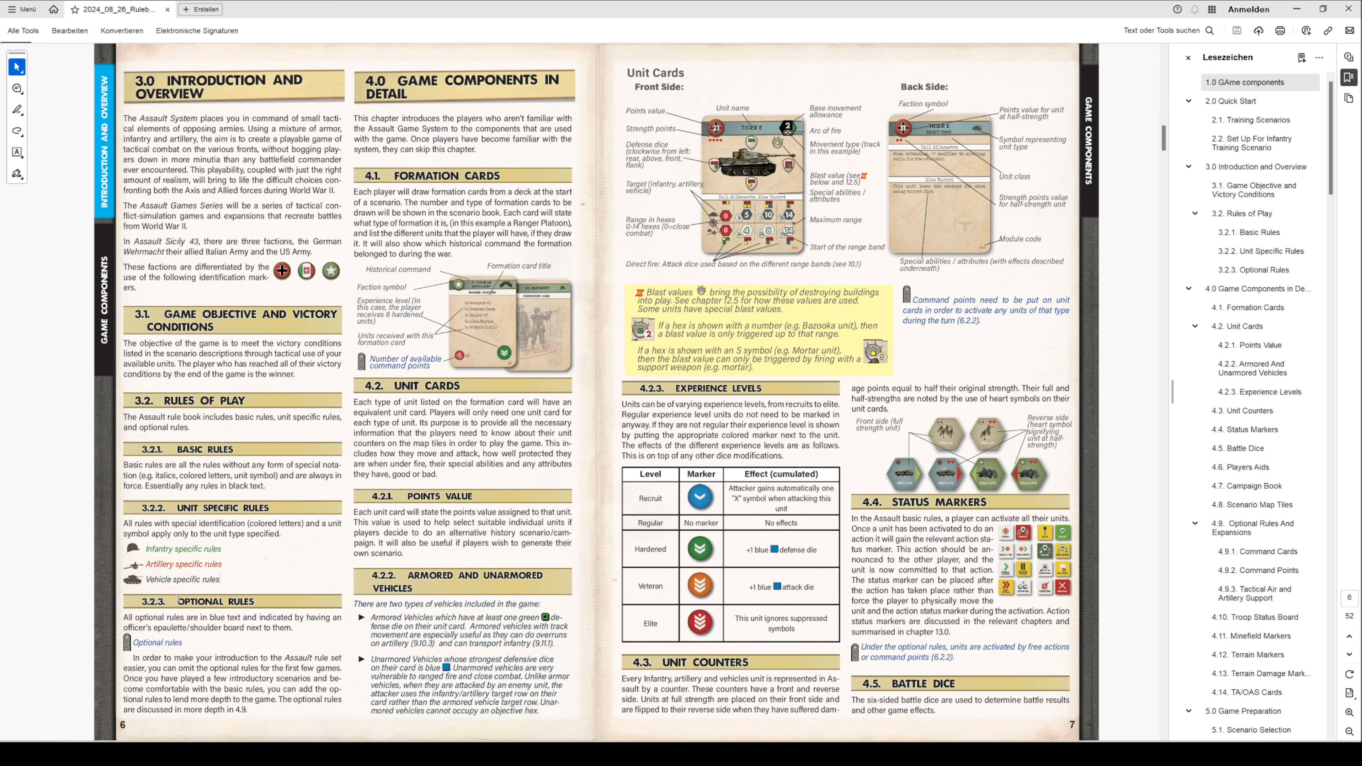
double_click(214, 601)
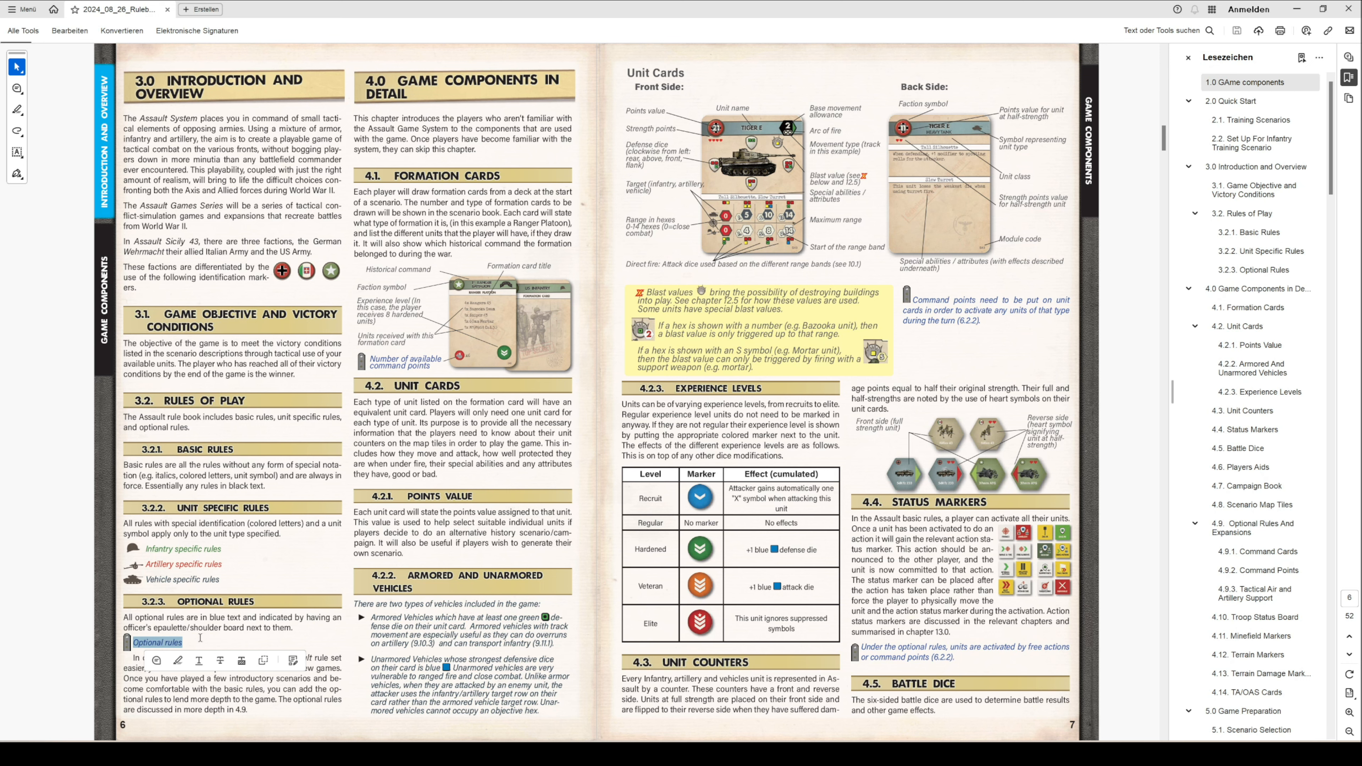
mouse_move(285, 436)
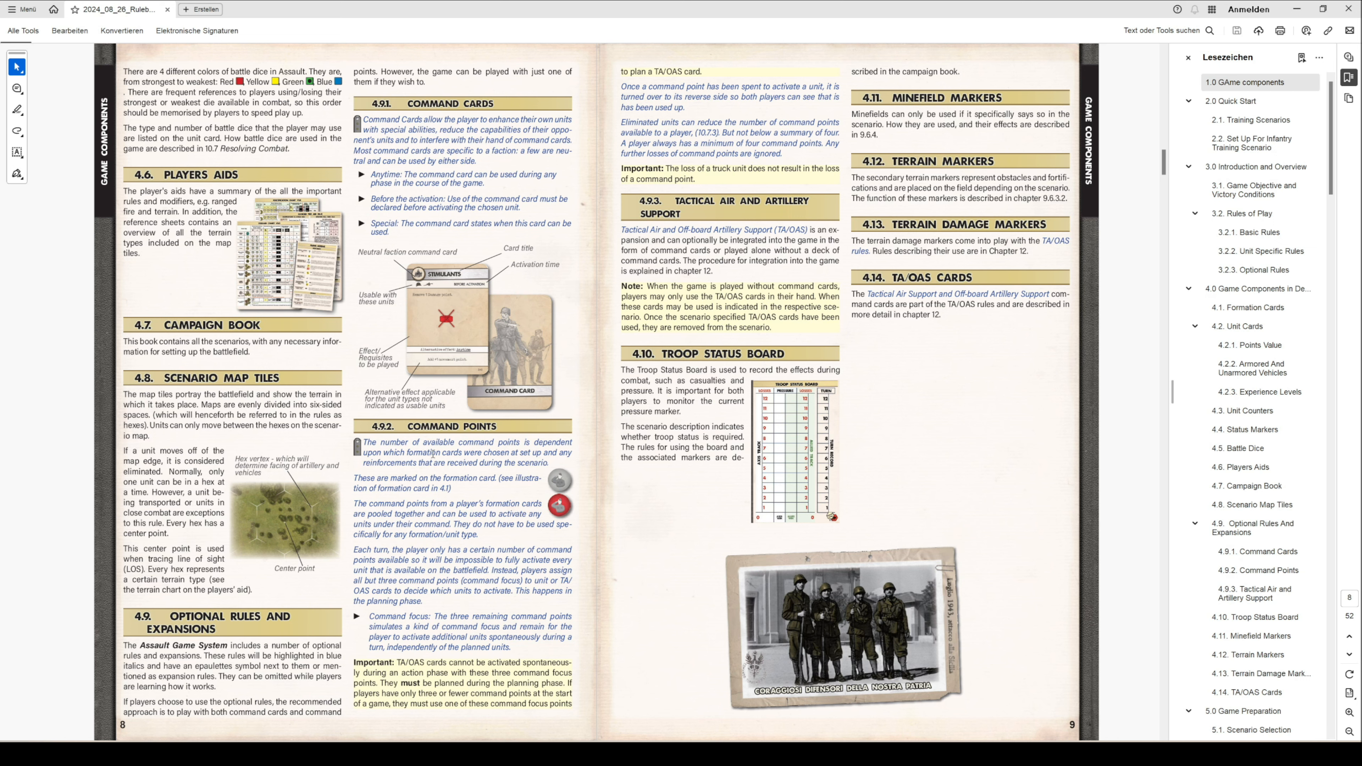
Highlight text in the command points subsection on pages 8–9
drag(363, 441, 445, 462)
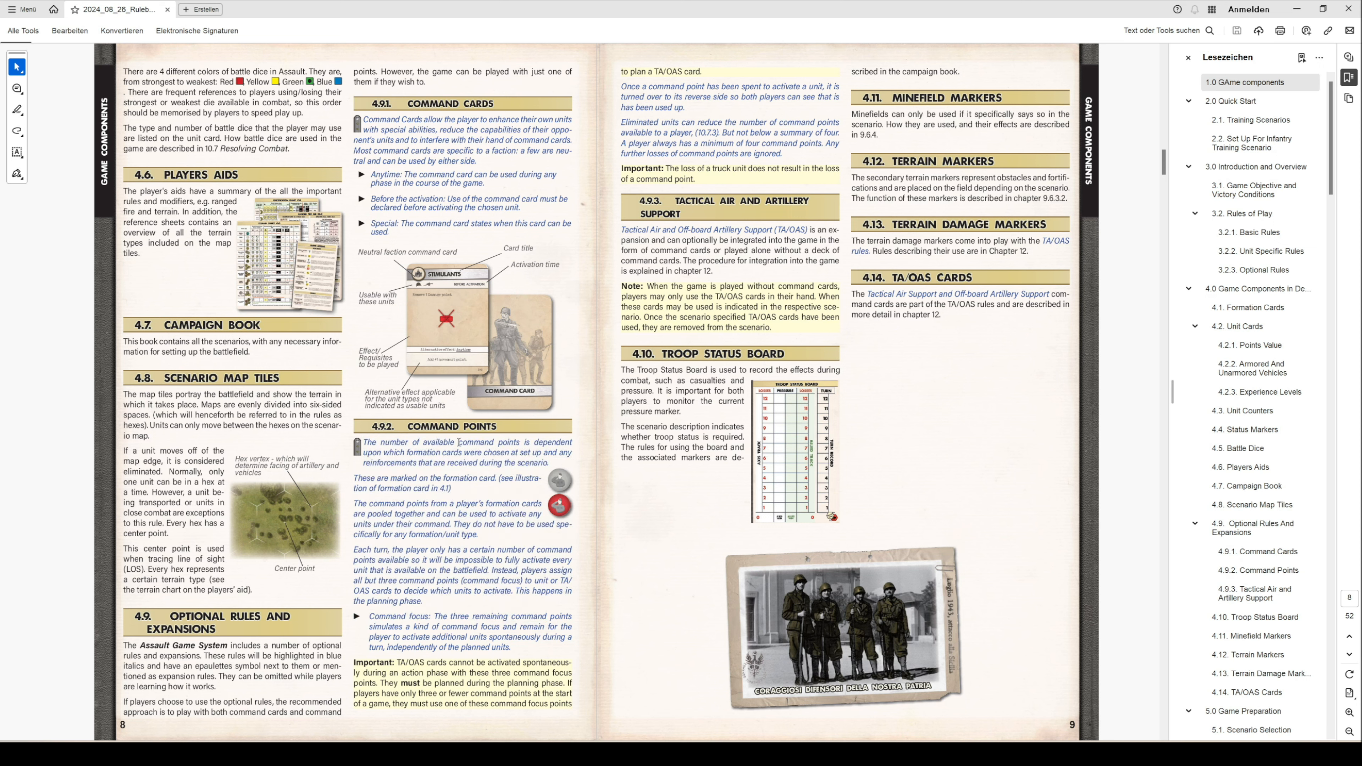
mouse_move(437, 492)
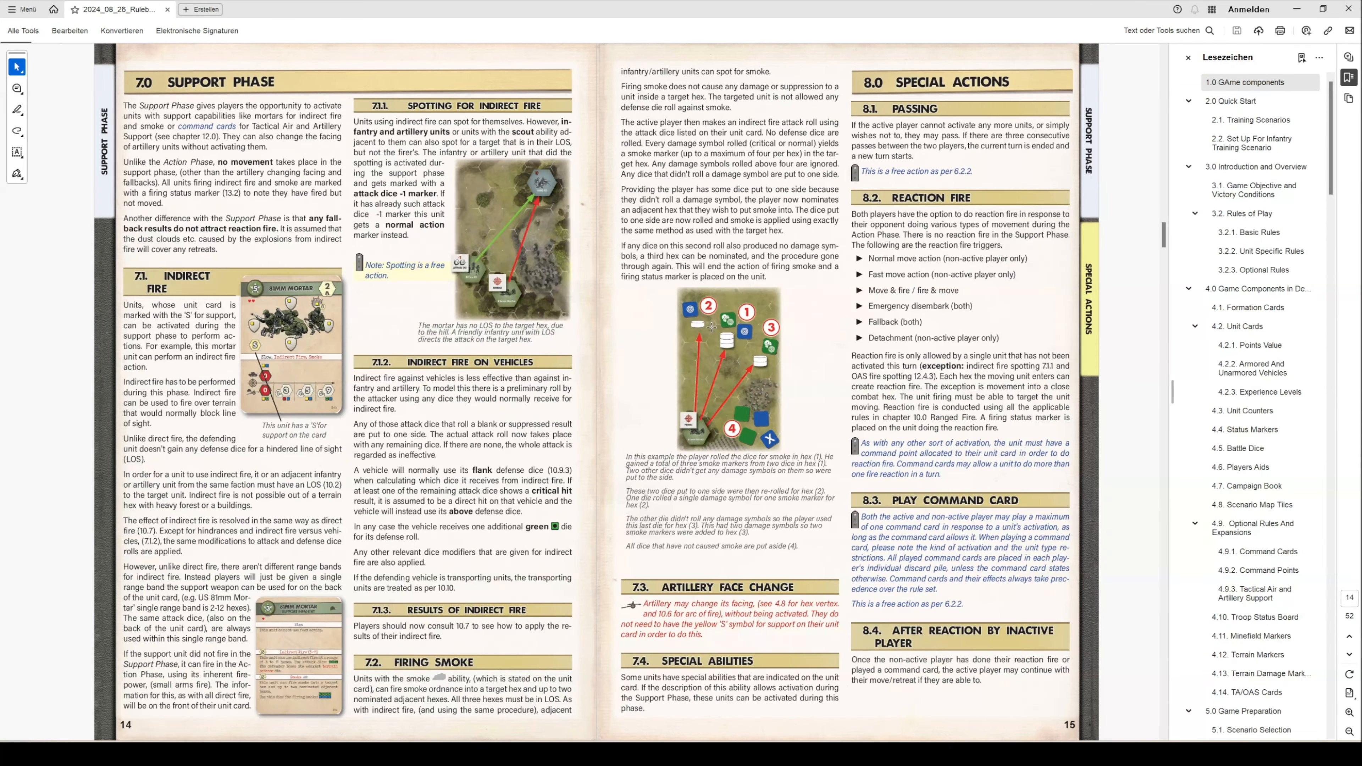
Scroll from the Support Phase spread to pages 16–17 opening 9.0 Movement Actions
scroll(down, 3)
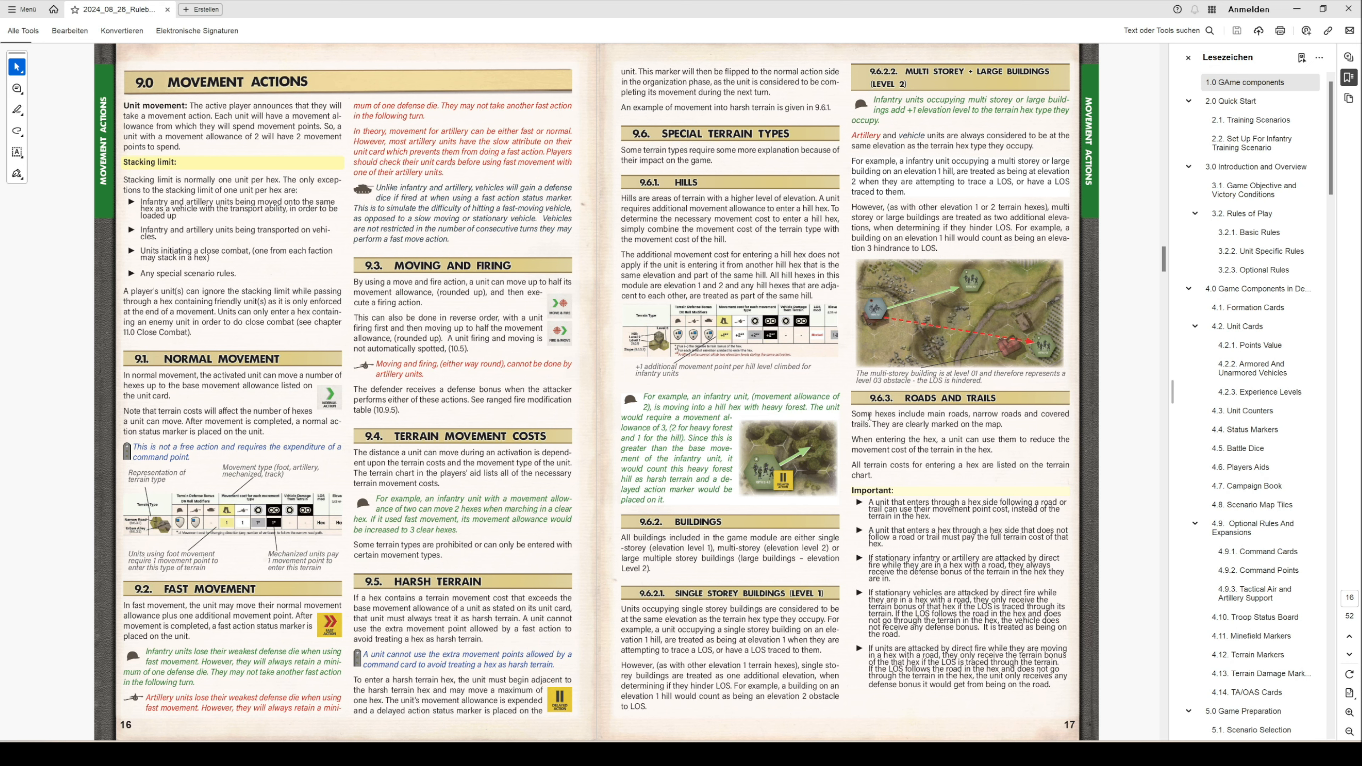
Scroll through pages 20–23 to the pages 24–25 spread with Hide & Ambush and 10.0 Ranged Fire
scroll(down, 3)
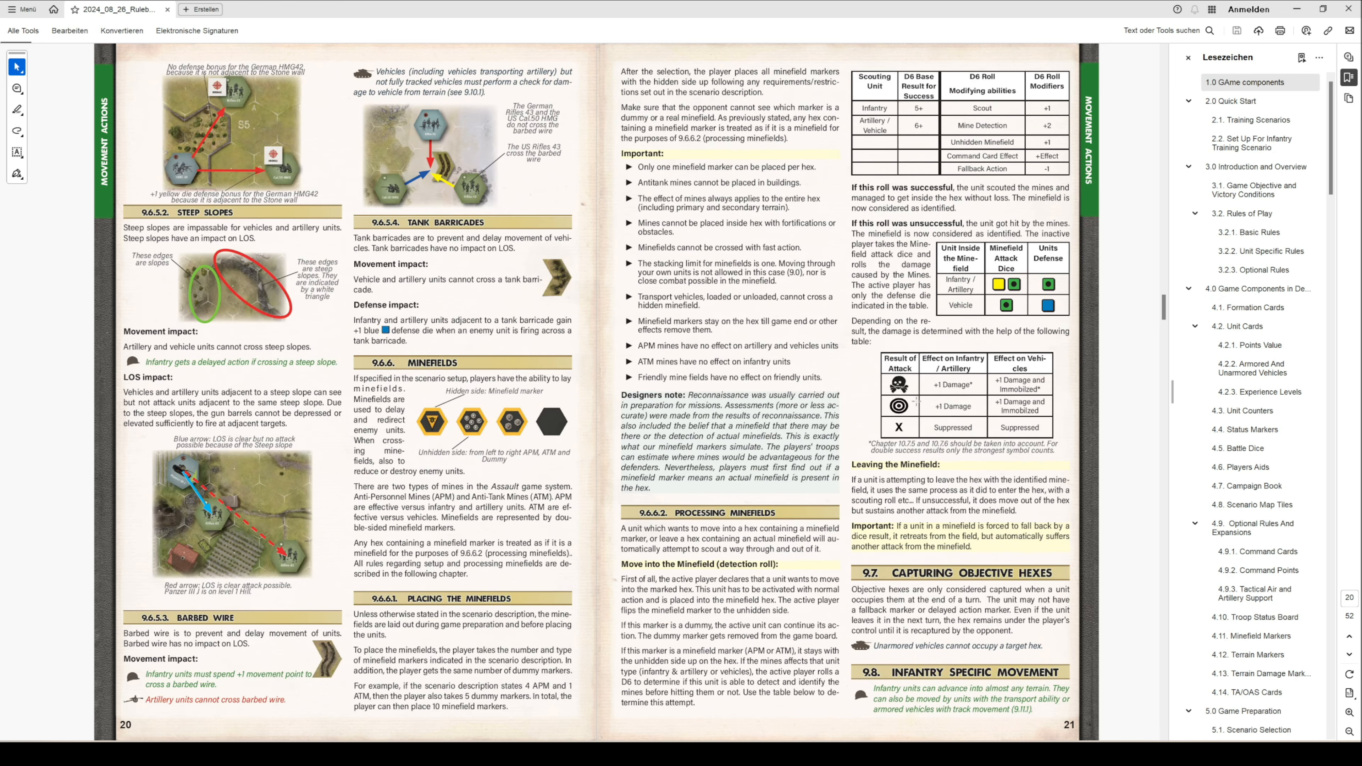
scroll(down, 3)
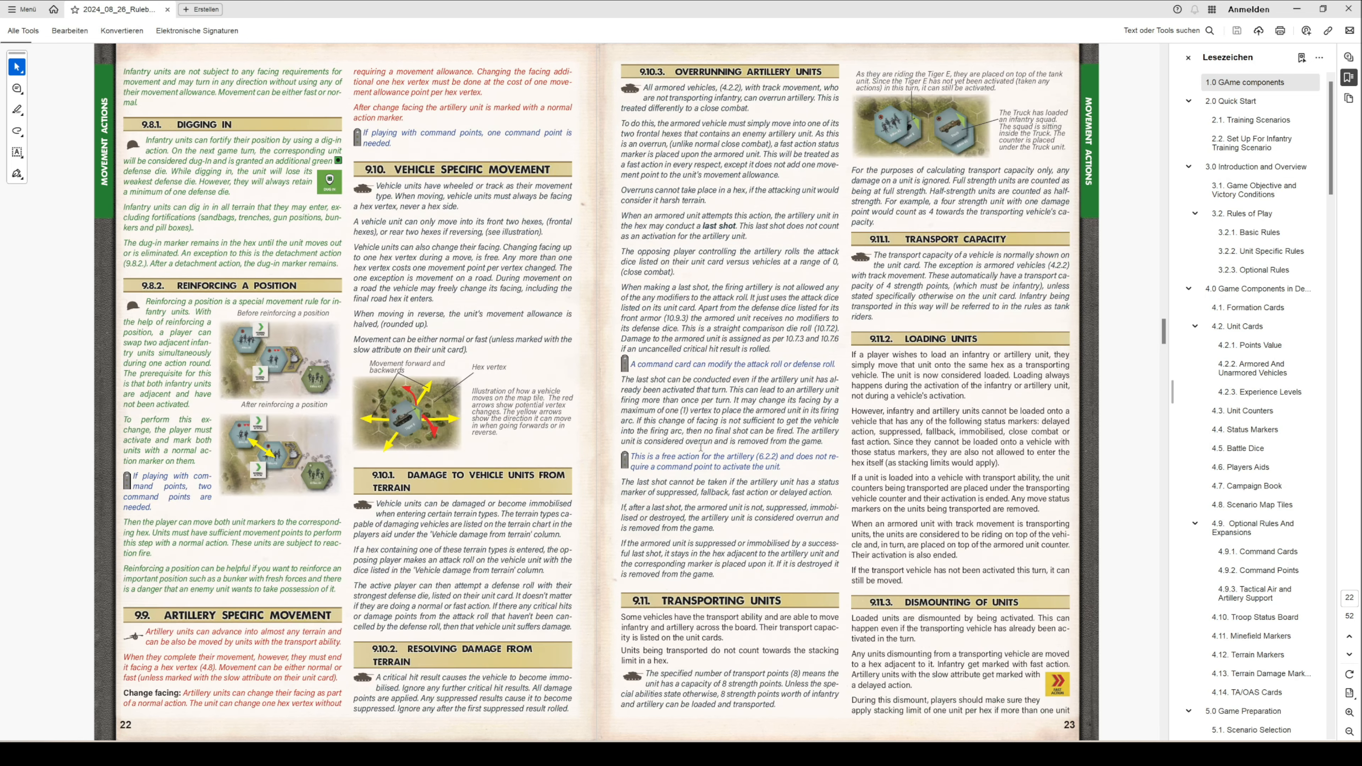
scroll(down, 3)
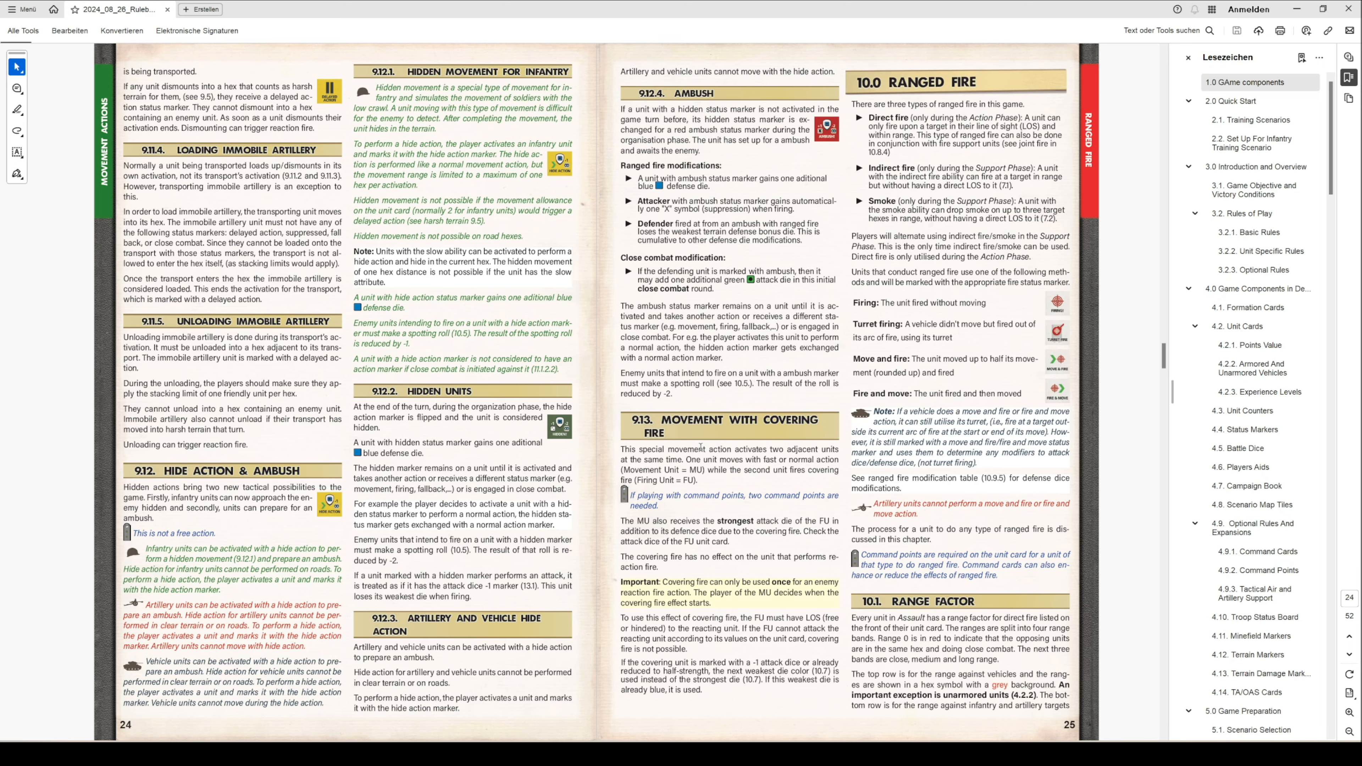
scroll(down, 3)
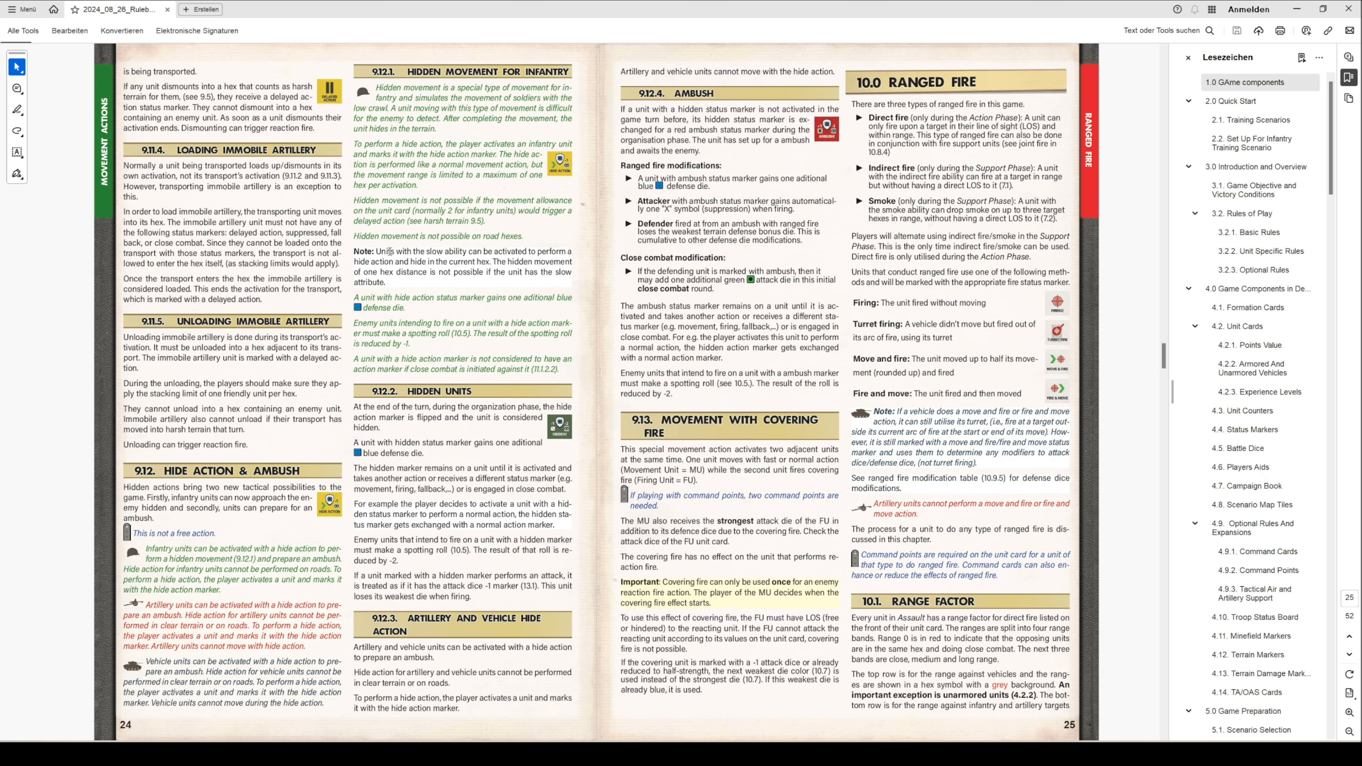
Drag back up to pages 16–17 and highlight text in the 9.0 Movement Actions rules
drag(375, 259, 410, 298)
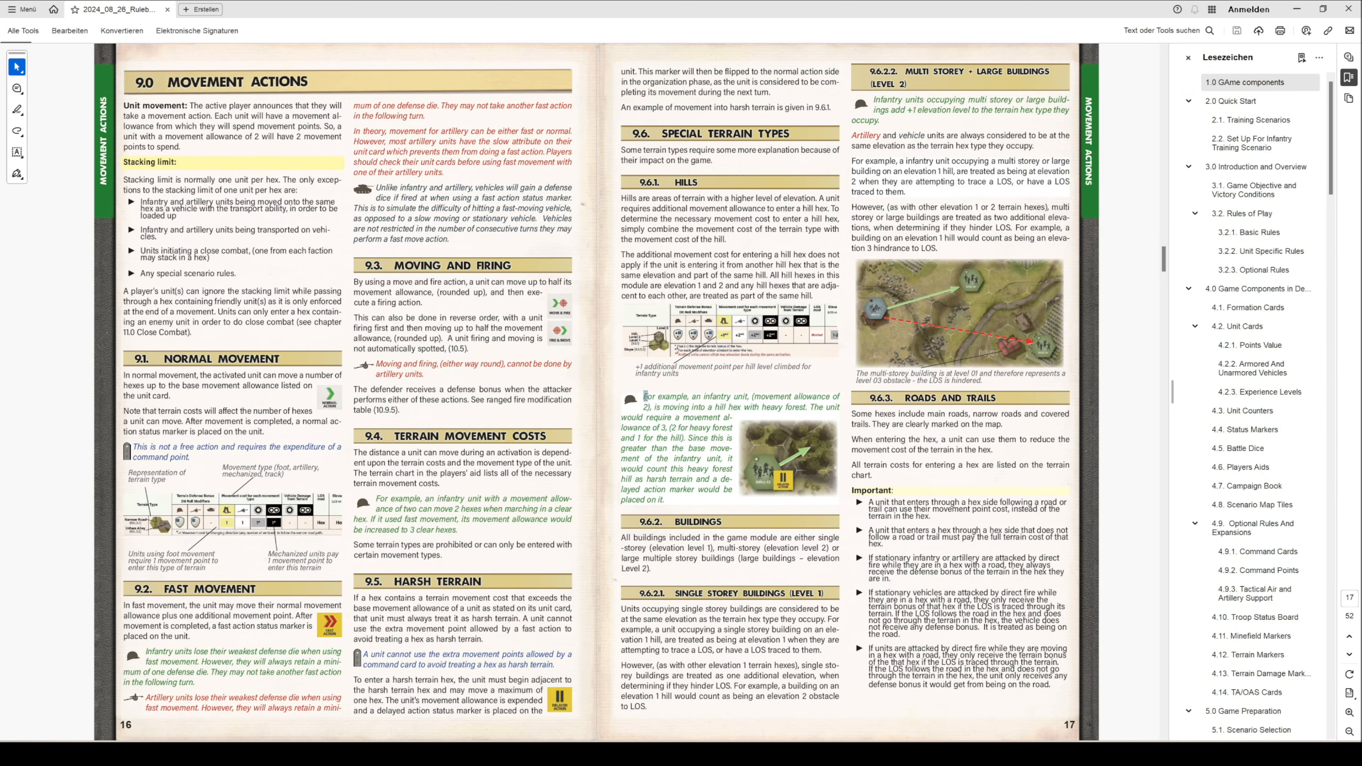
drag(639, 395, 695, 499)
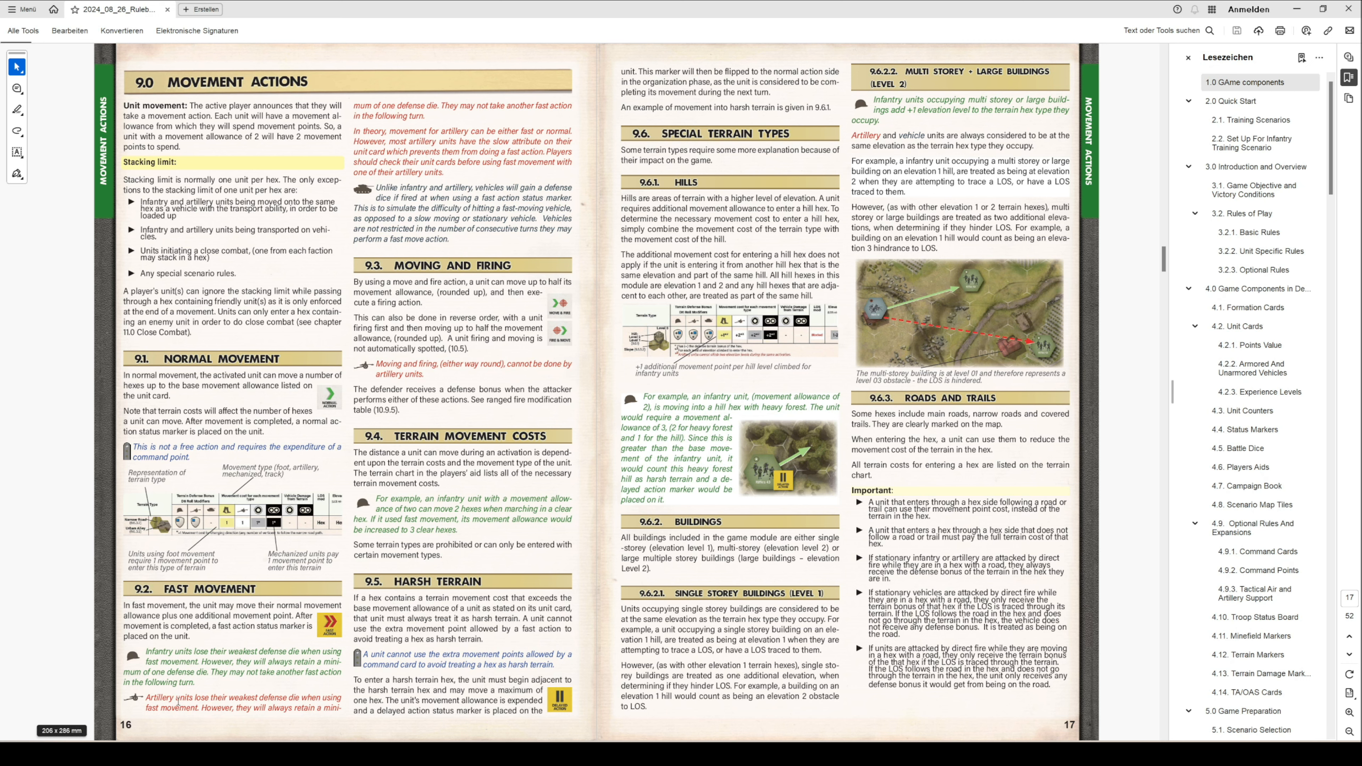
mouse_move(464, 326)
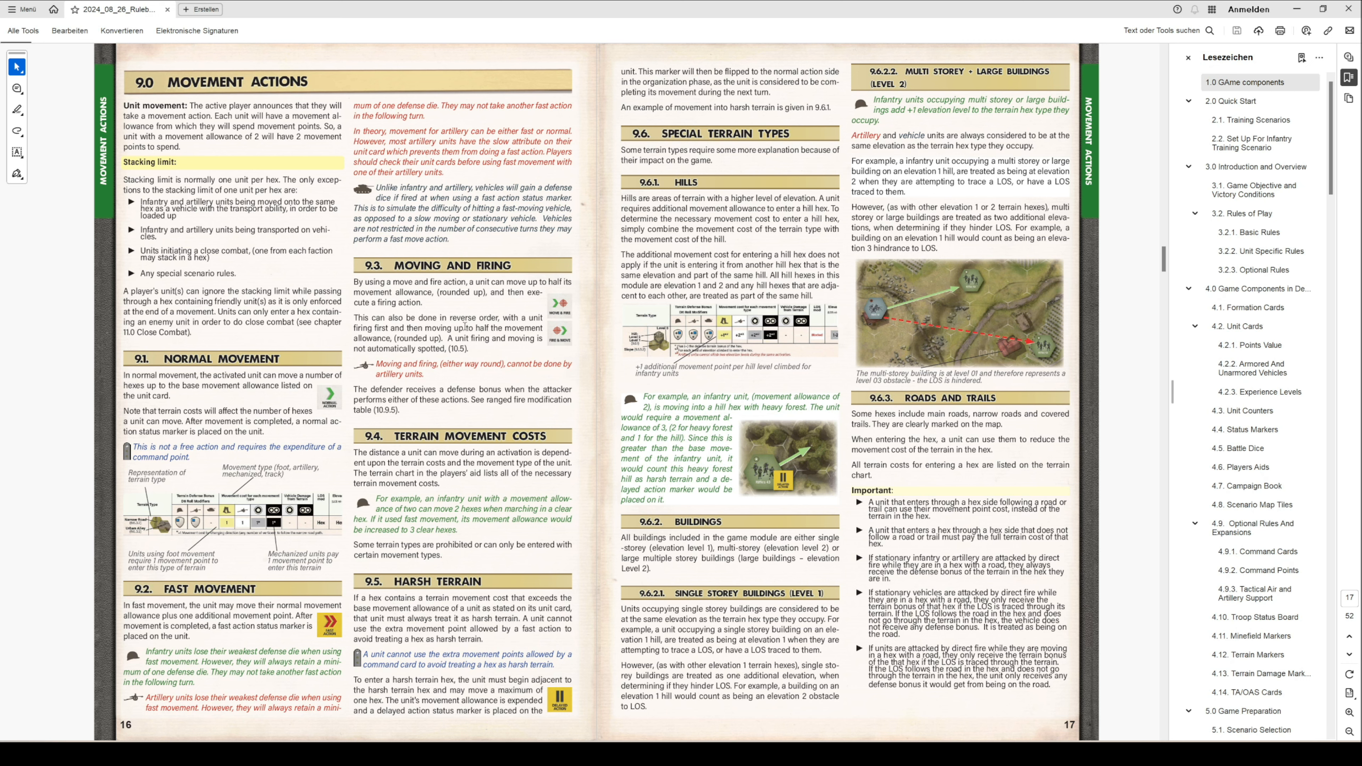